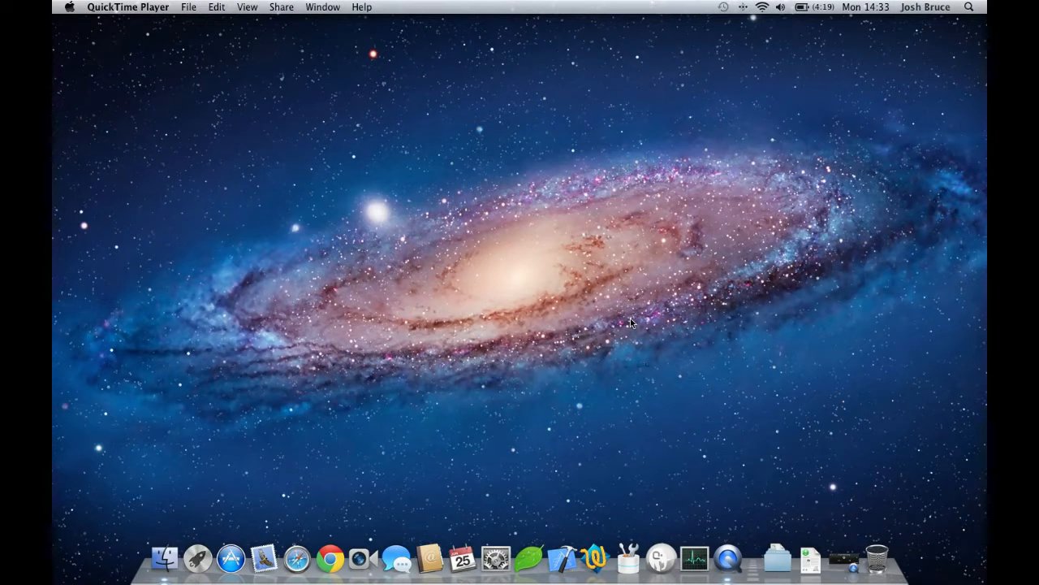
mouse_move(625, 398)
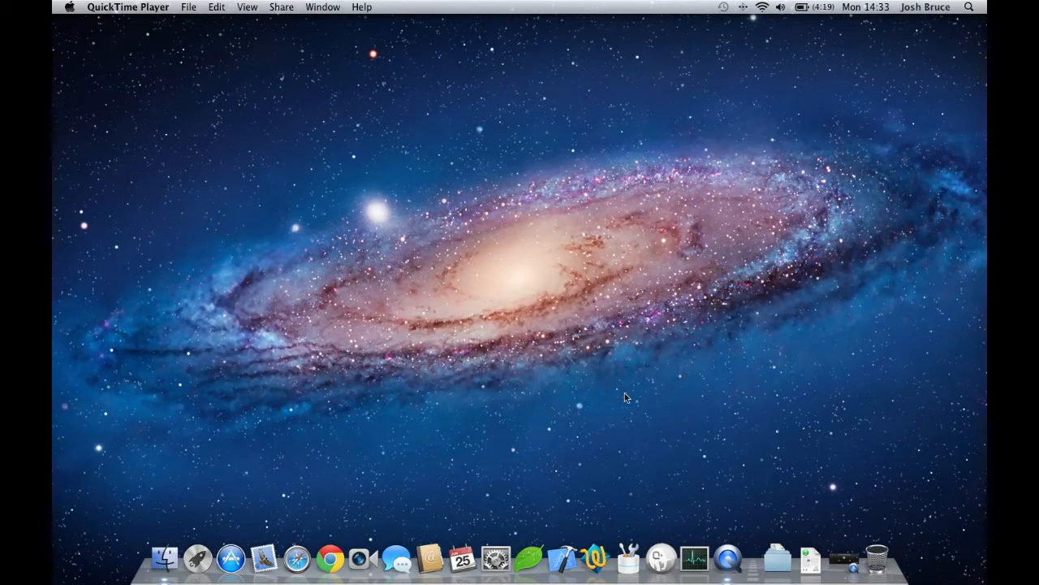
mouse_move(648, 392)
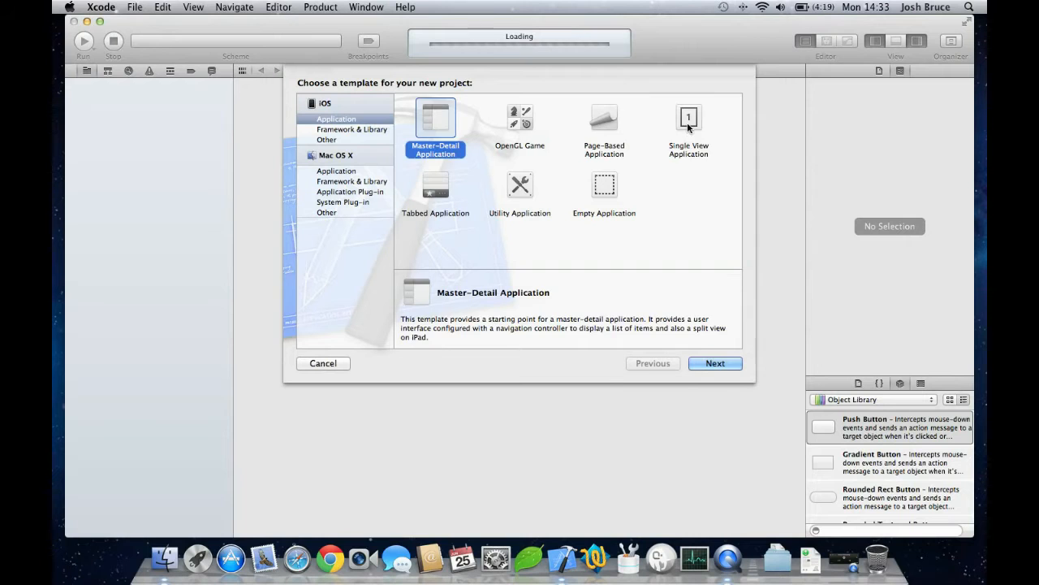
Under iOS Application templates, select Single View Application
left_click(352, 129)
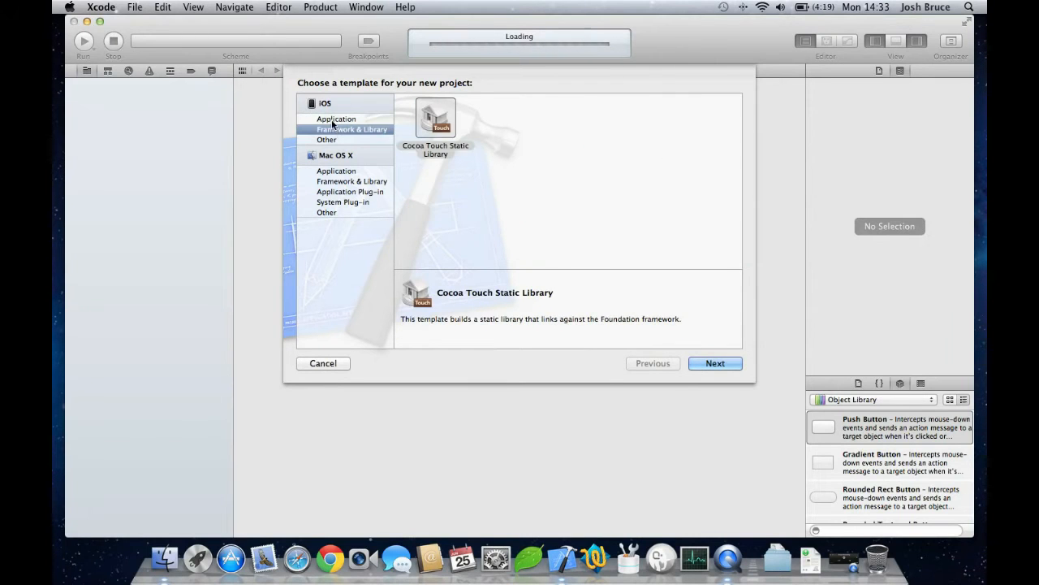
left_click(337, 119)
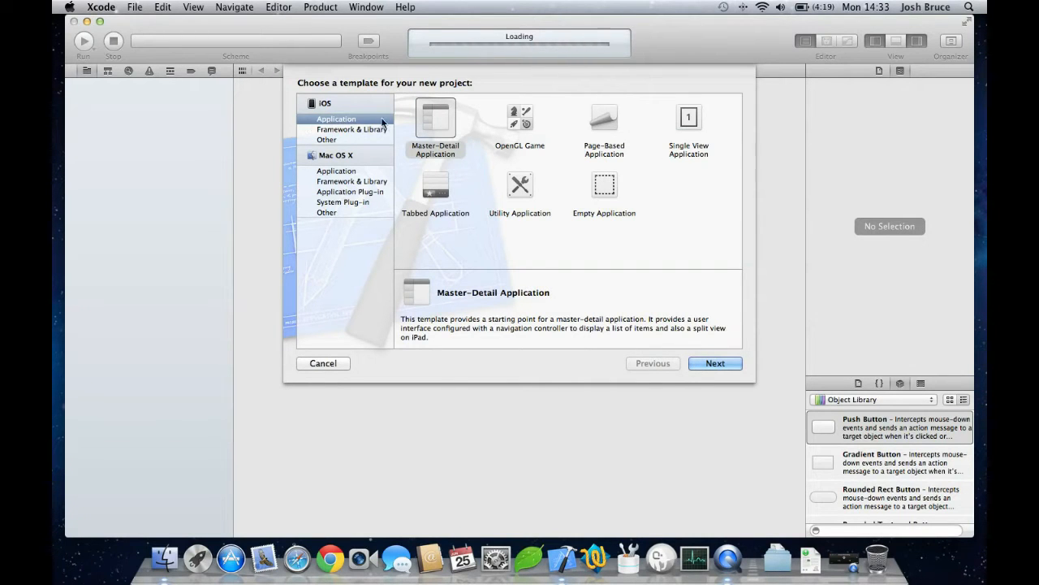
mouse_move(319, 112)
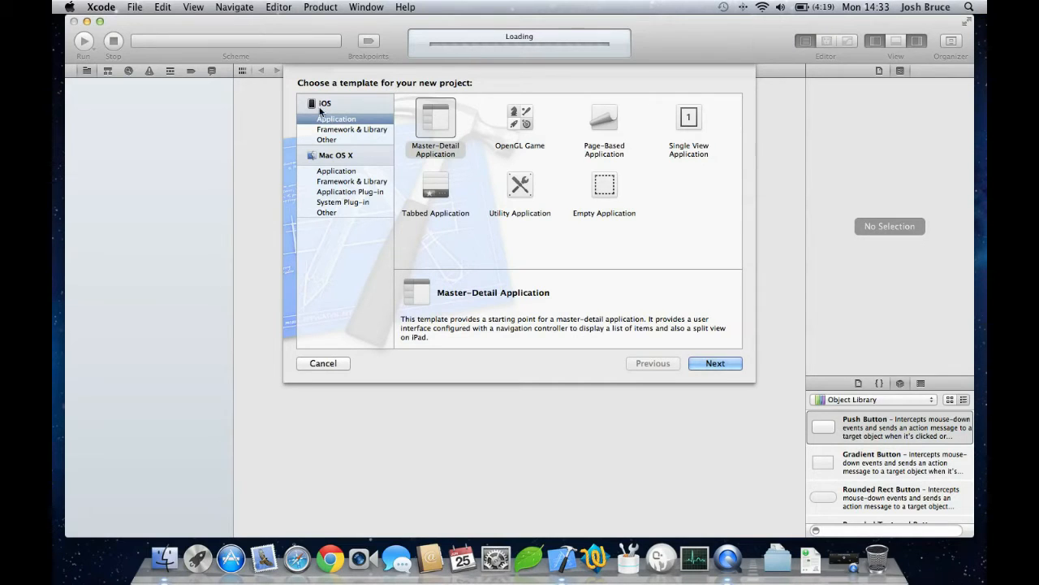
left_click(689, 125)
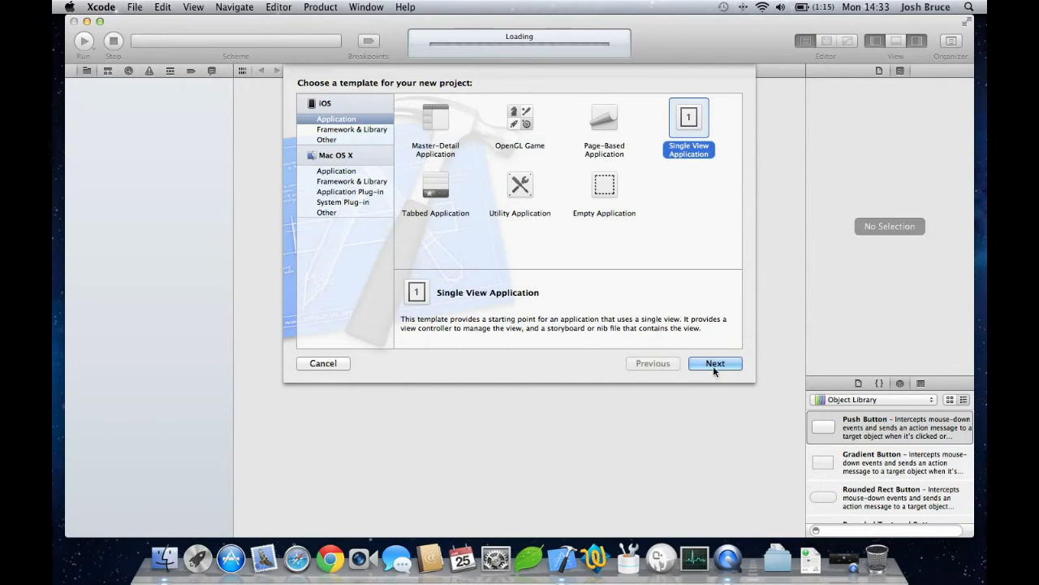
Advance to project options and name the product HelloWorld, reviewing company identifier and class prefix
left_click(714, 363)
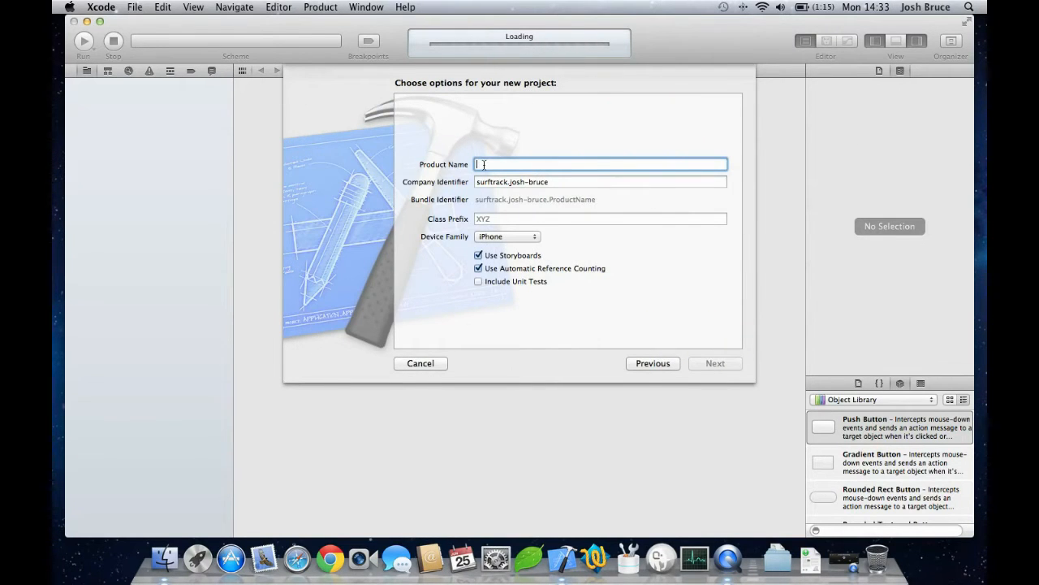
type("HelloWorld")
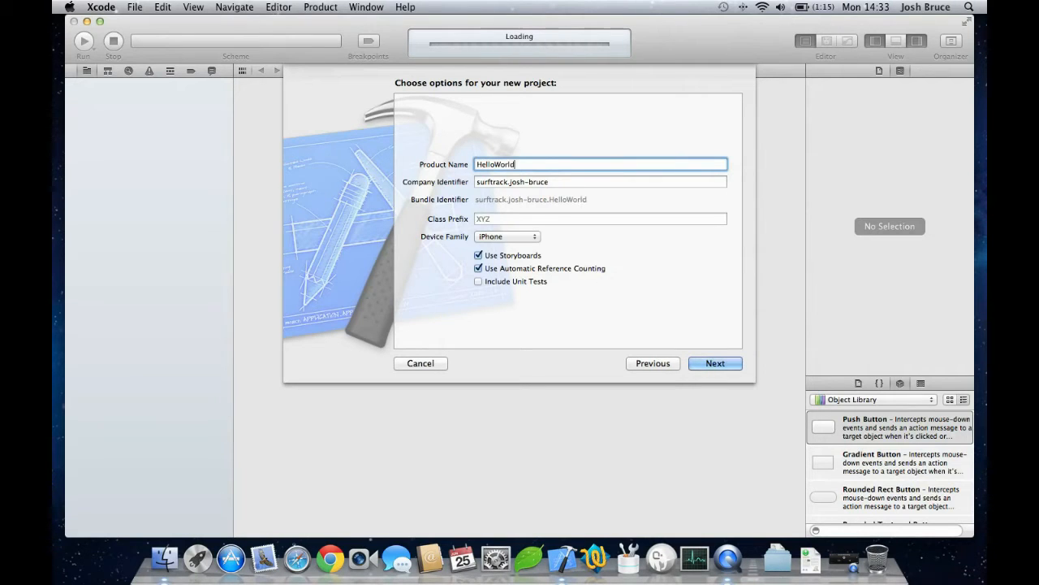
left_click(600, 181)
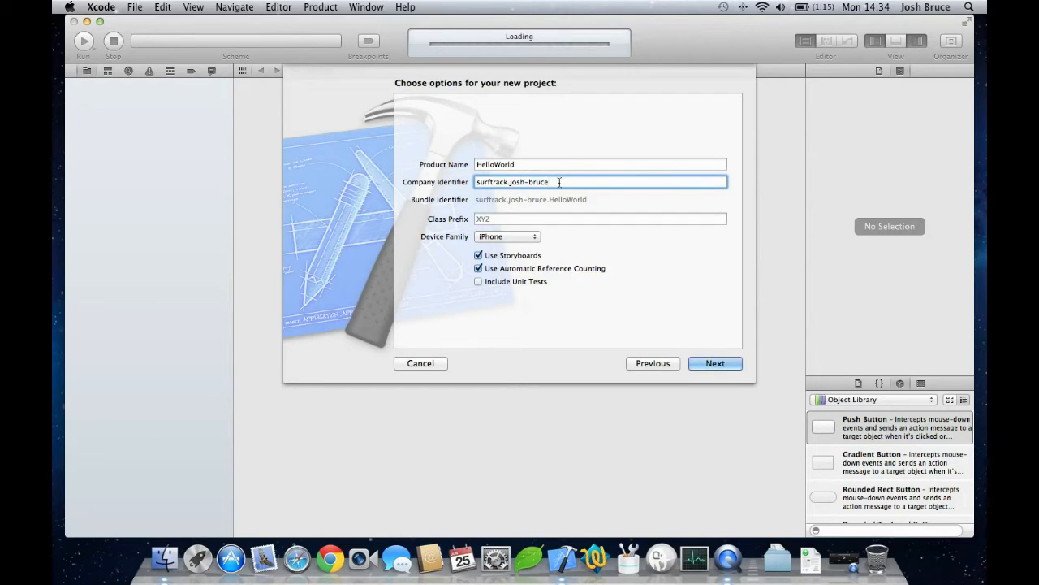
left_click(601, 218)
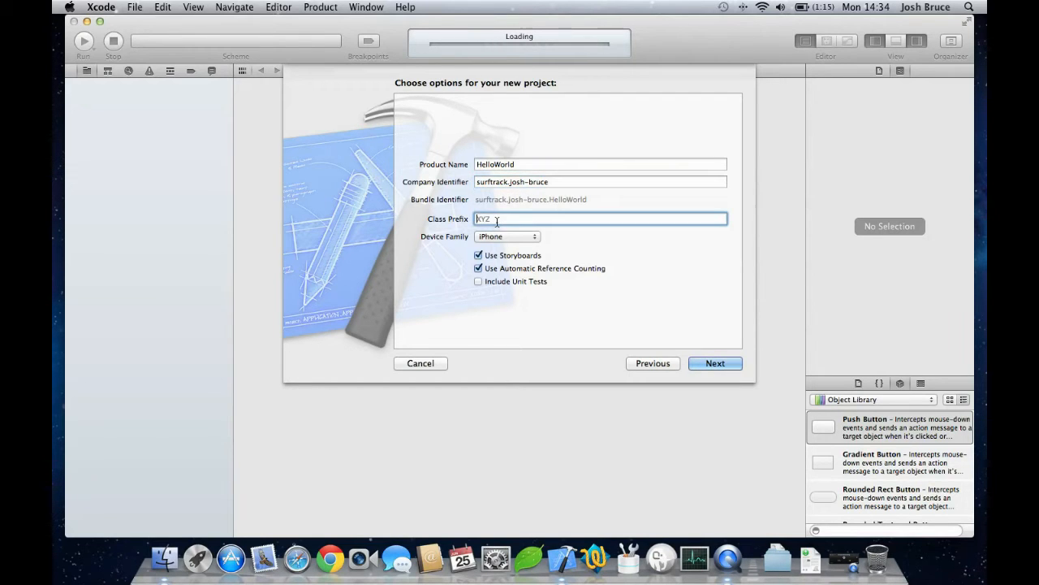
Keep Device Family as iPhone with storyboards enabled, then continue to the save location
left_click(506, 236)
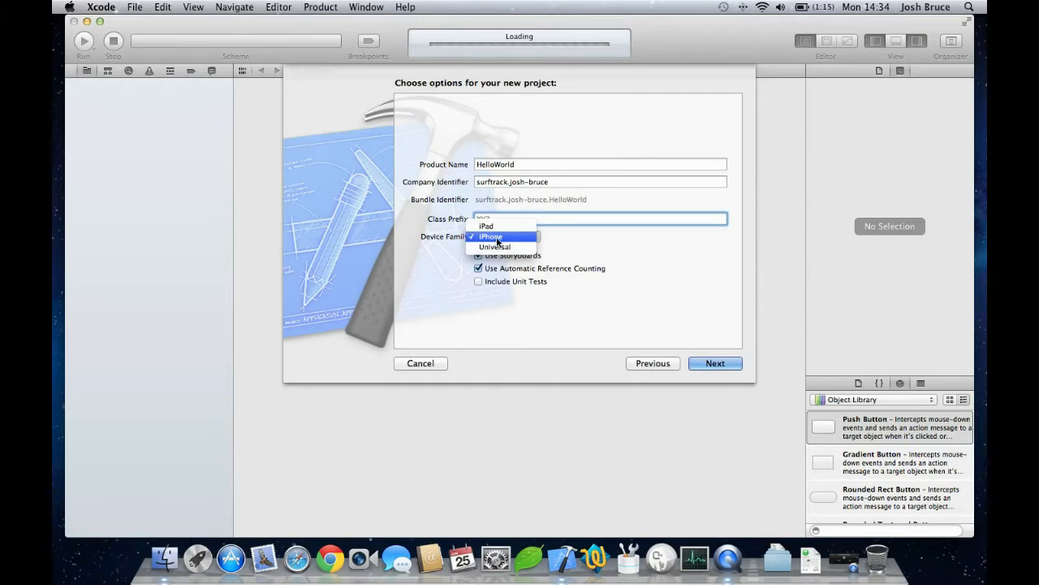
left_click(491, 236)
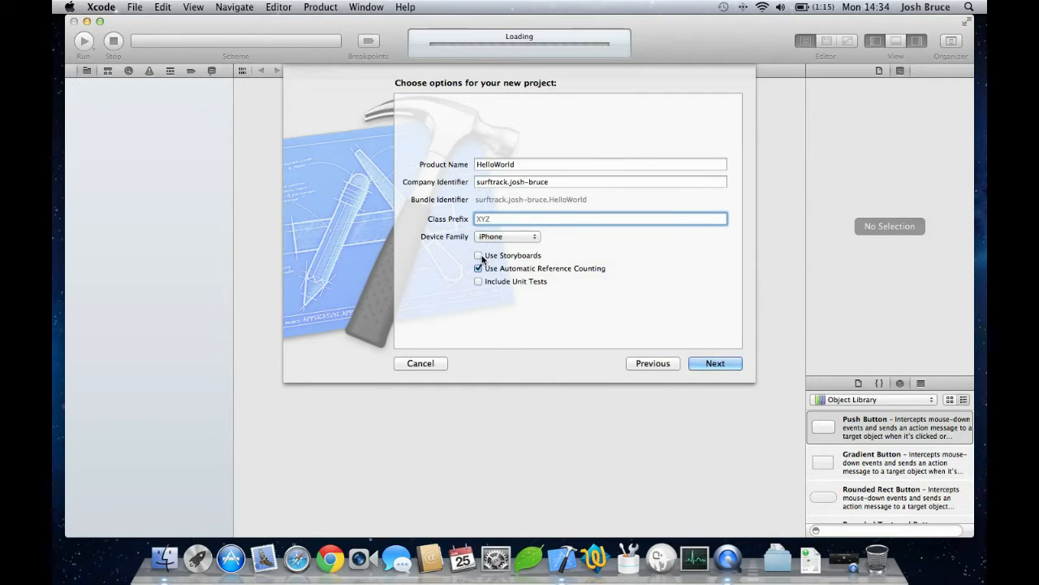
left_click(478, 255)
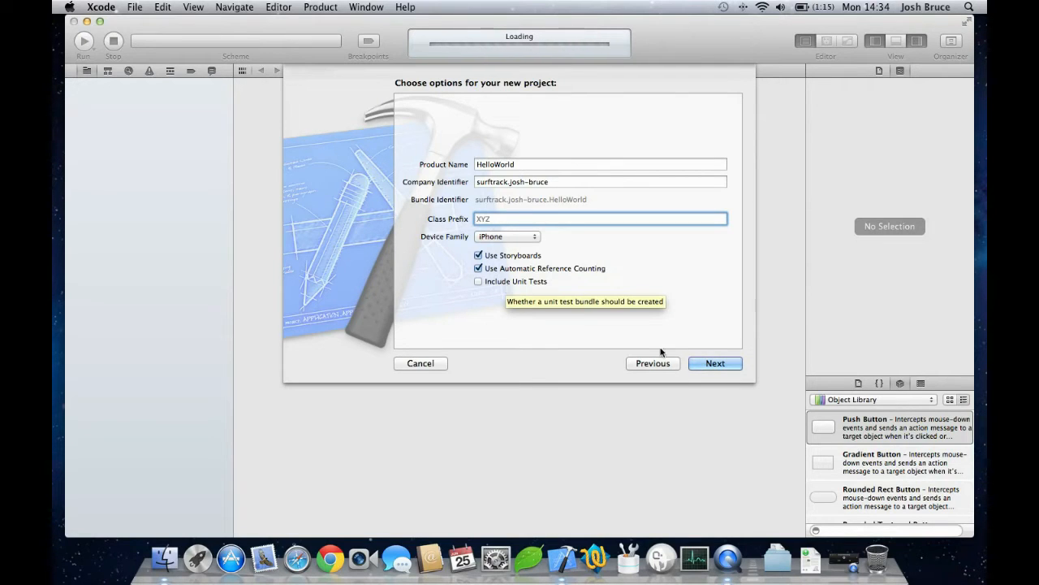
left_click(714, 363)
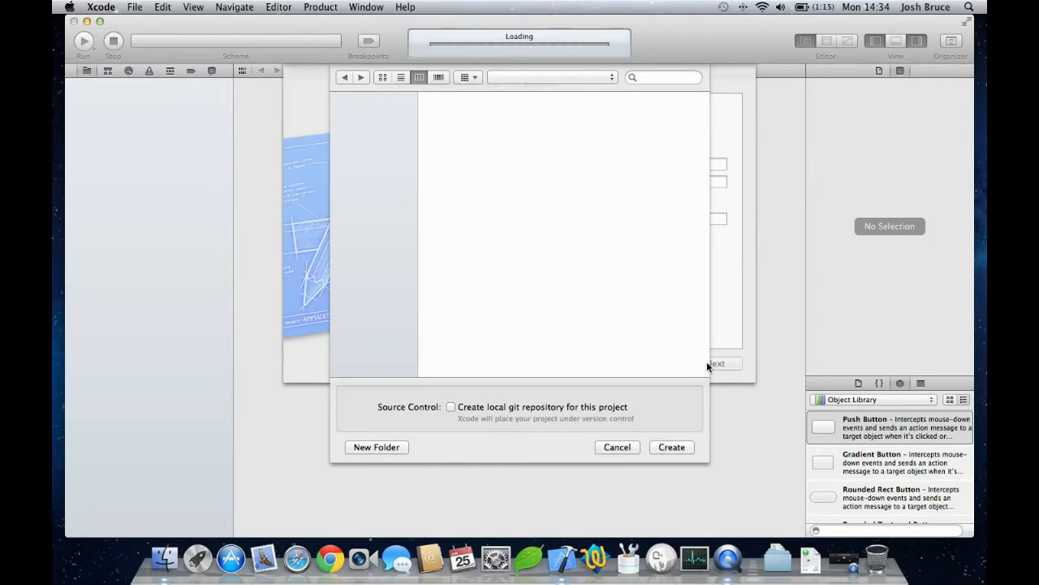
Create the HelloWorld project inside the Udemy folder
left_click(474, 132)
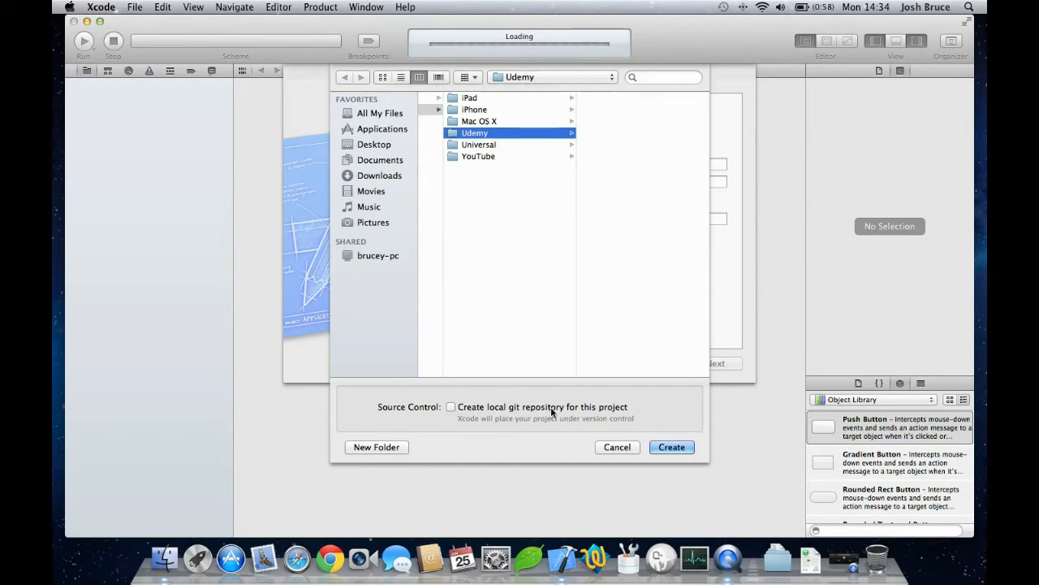
left_click(672, 447)
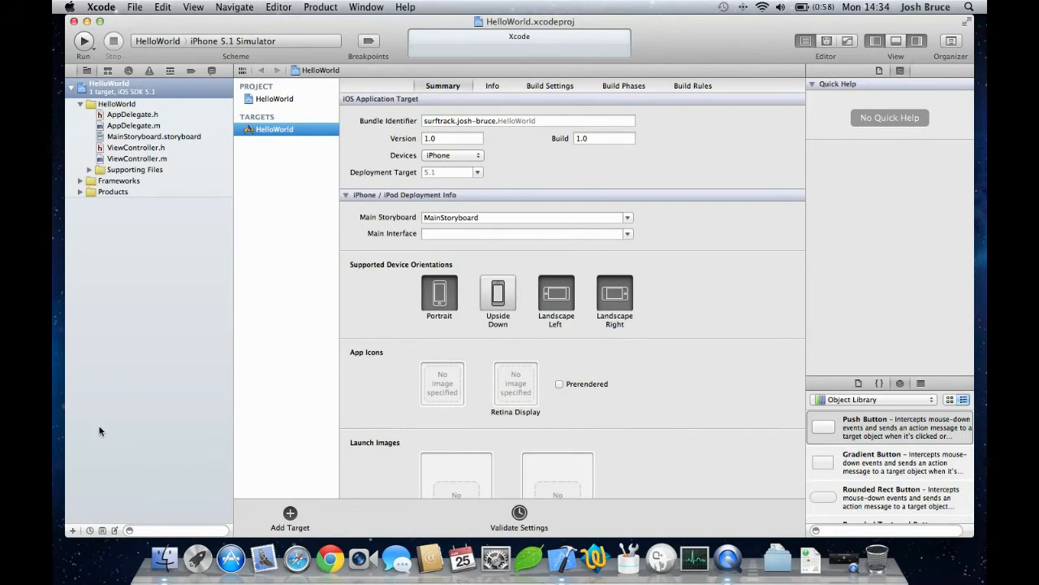
mouse_move(886, 89)
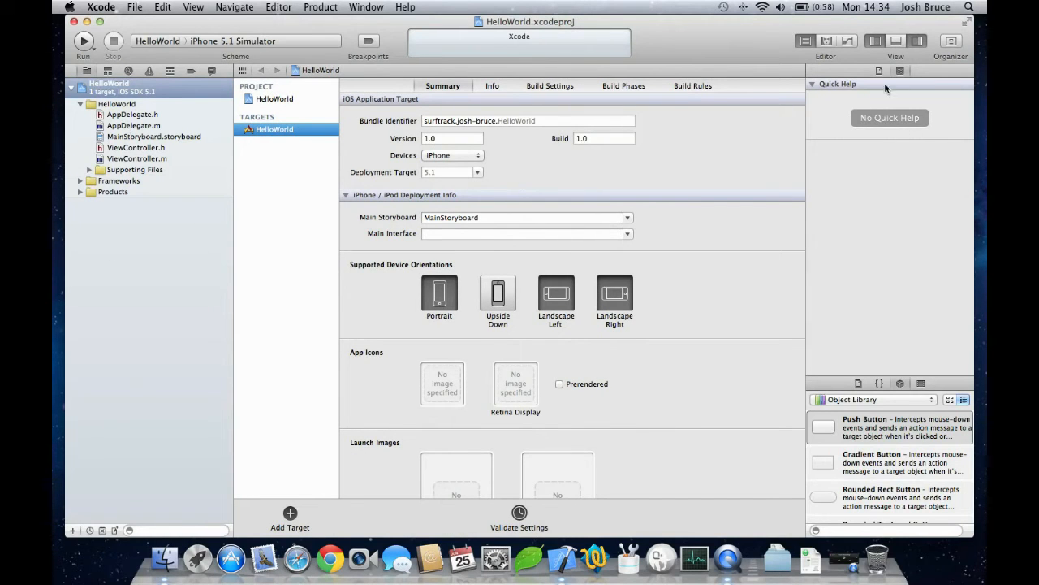
mouse_move(839, 365)
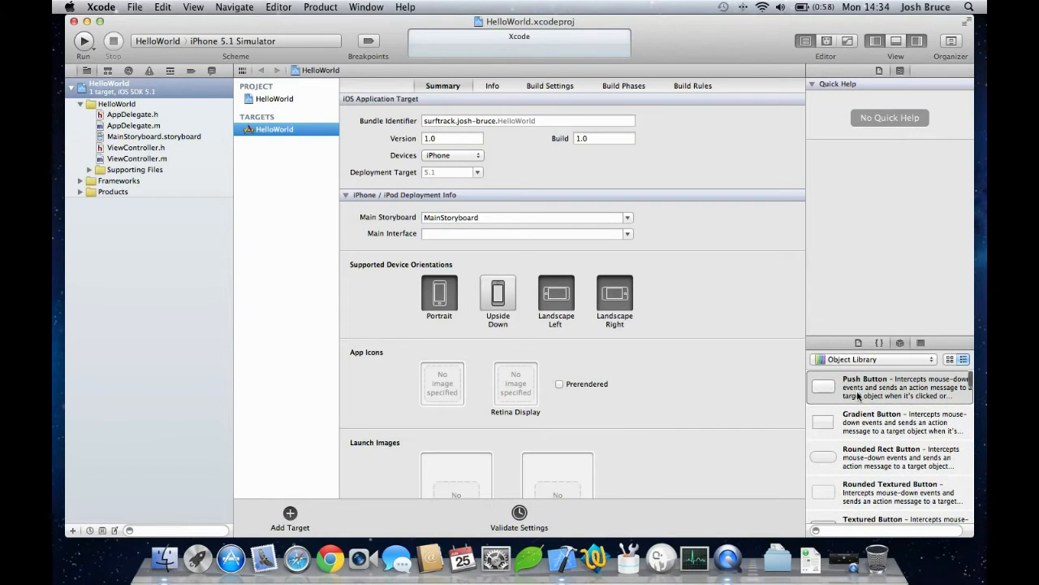
mouse_move(866, 160)
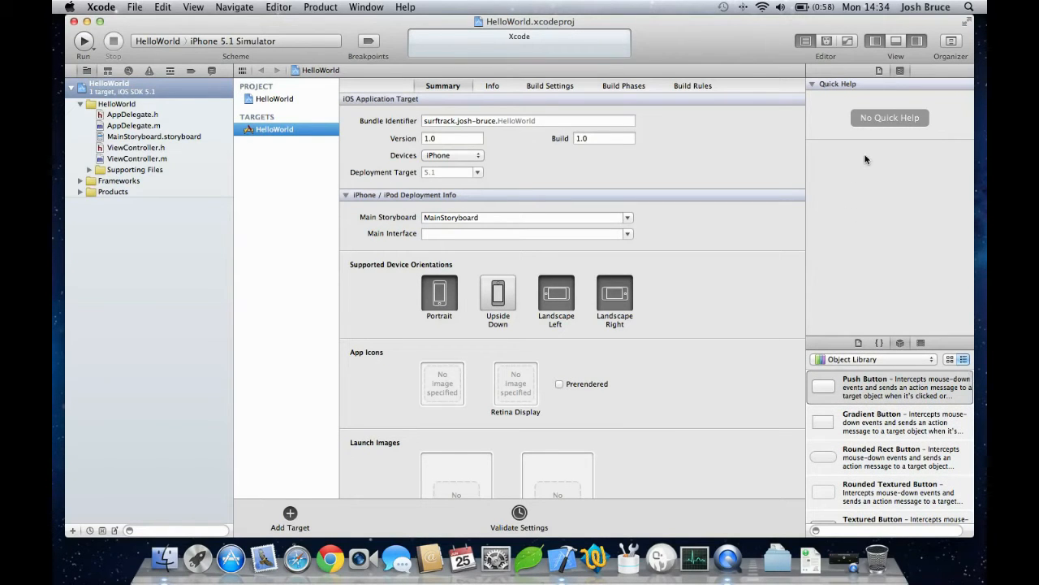
mouse_move(145, 147)
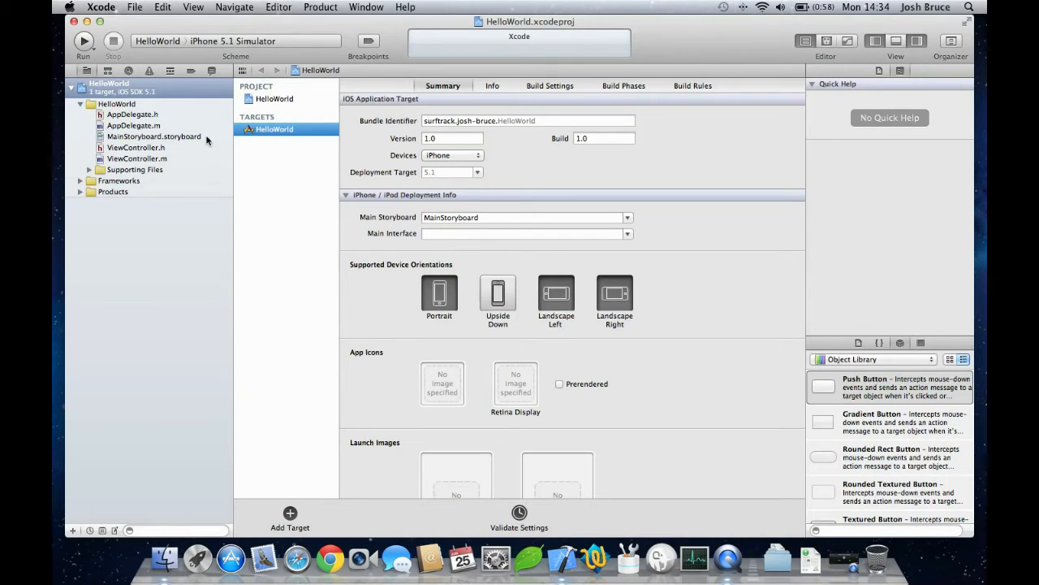
mouse_move(135, 136)
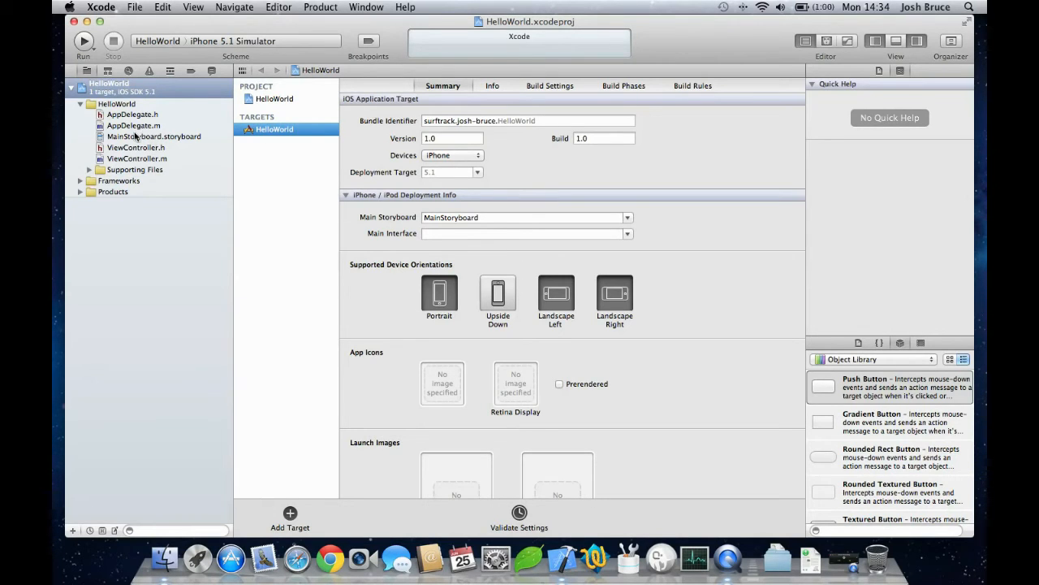
left_click(153, 136)
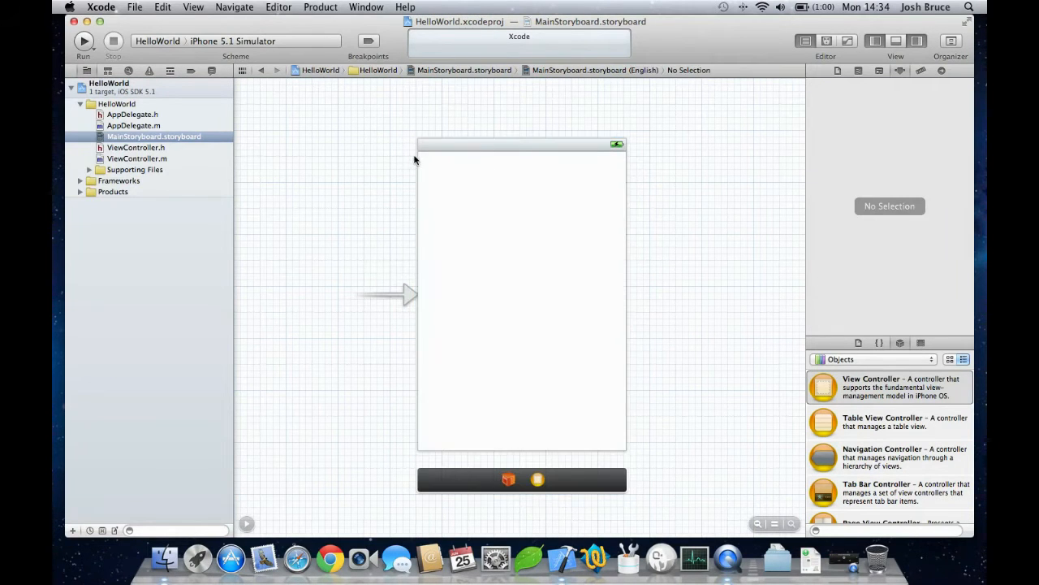
mouse_move(409, 444)
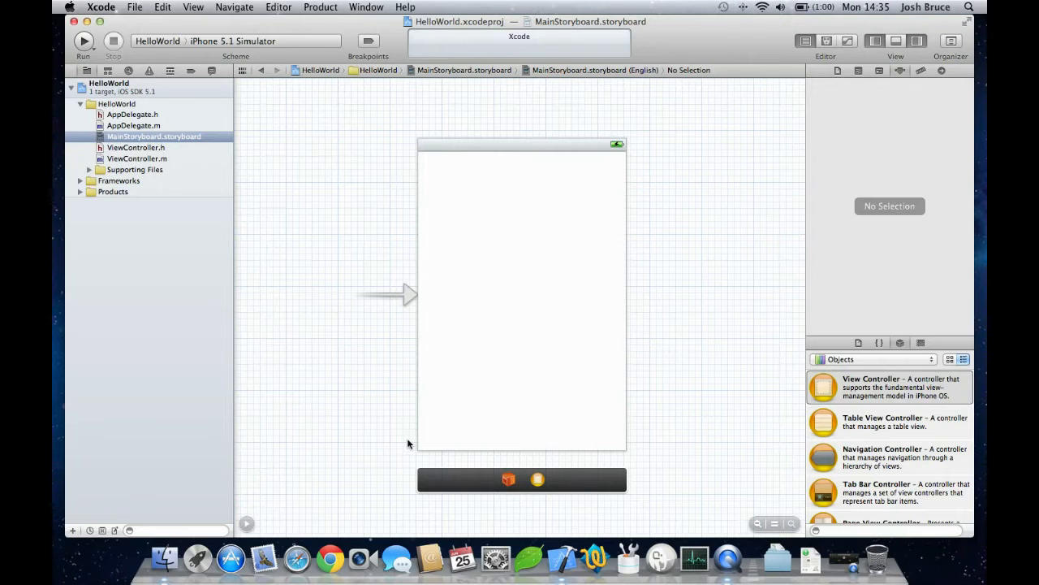
mouse_move(664, 429)
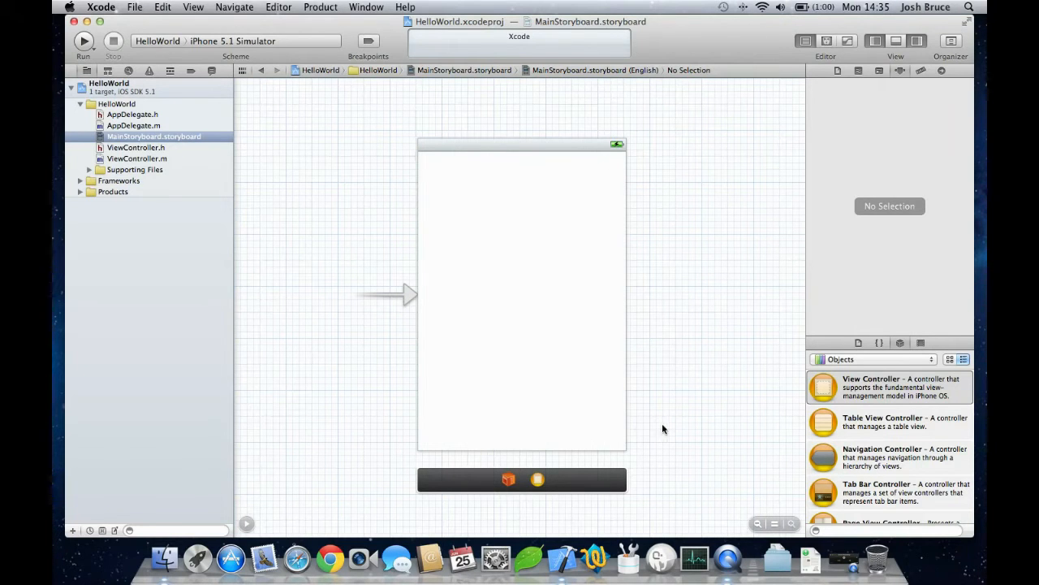
mouse_move(648, 418)
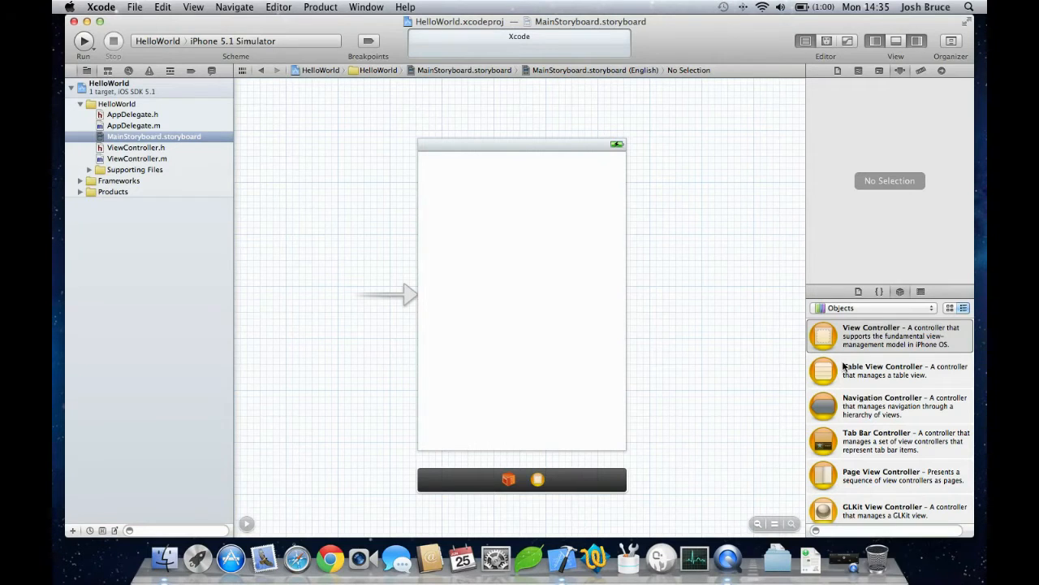
mouse_move(839, 391)
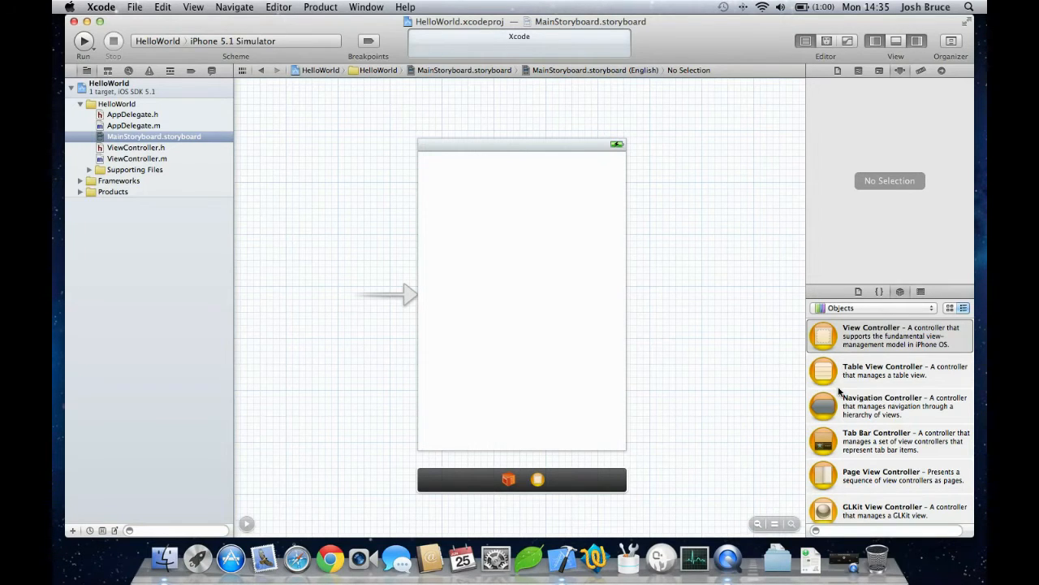
mouse_move(373, 167)
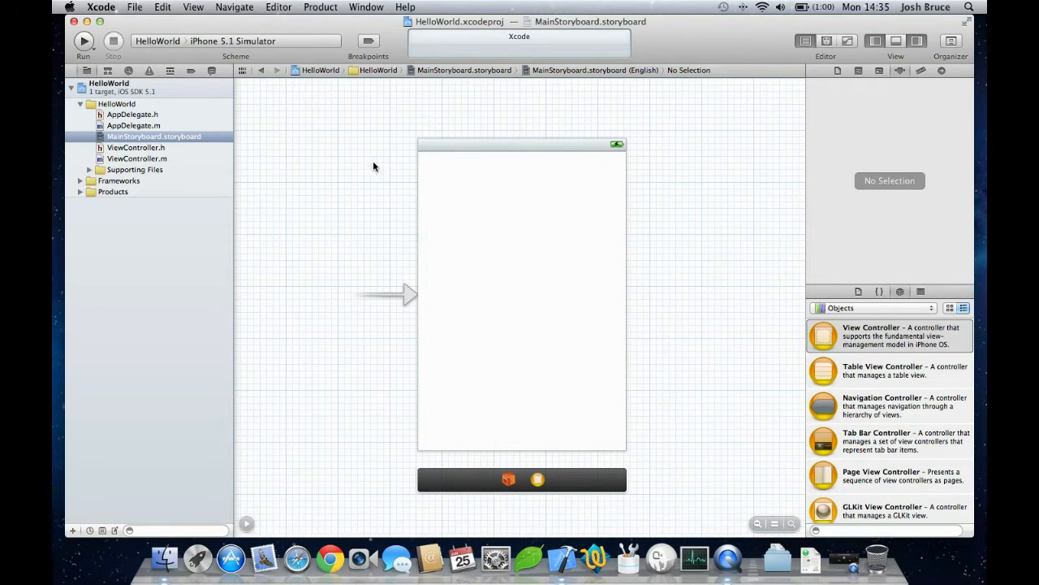
mouse_move(292, 50)
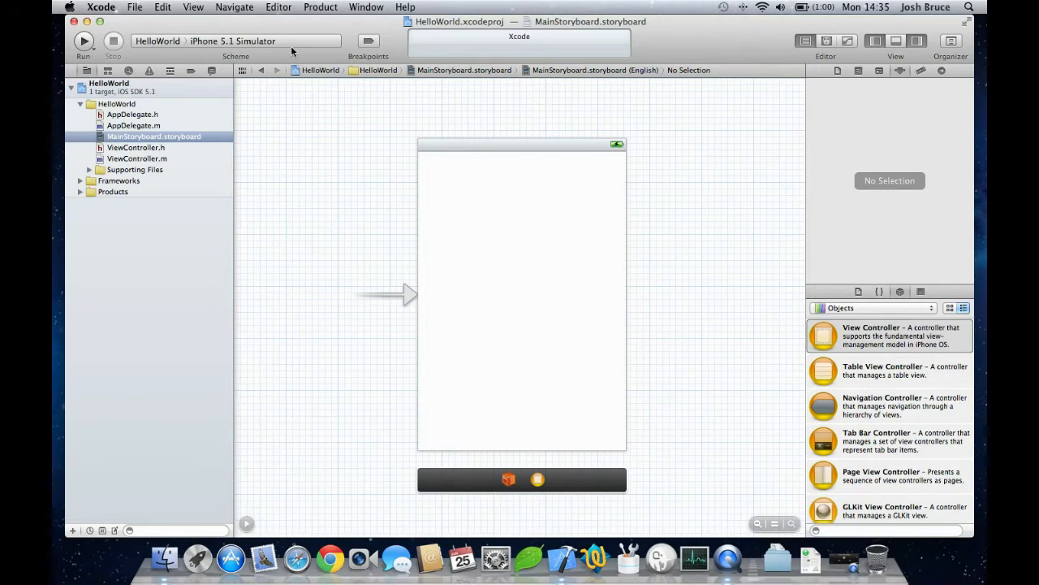
left_click(209, 40)
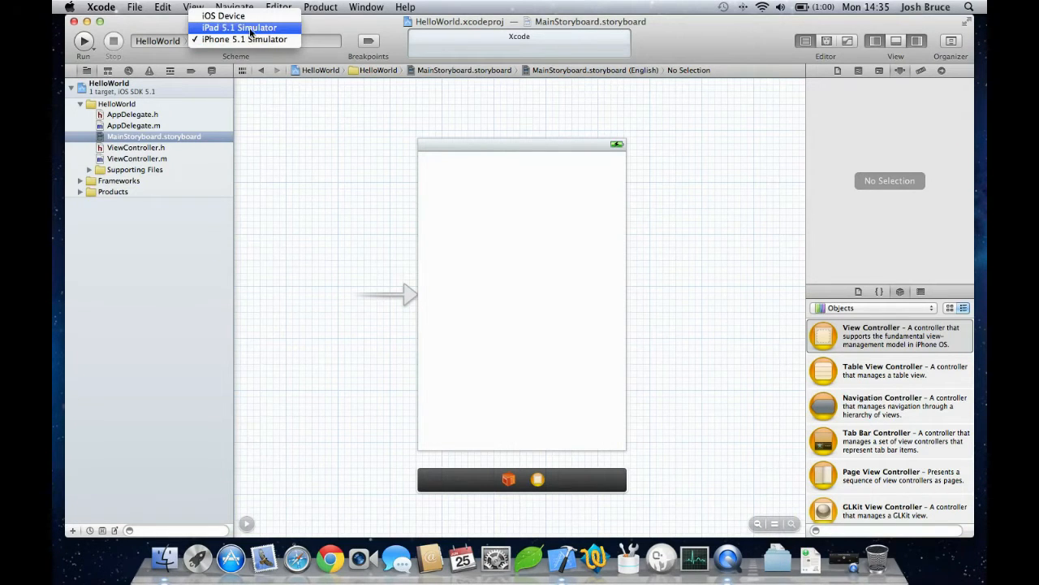
mouse_move(235, 39)
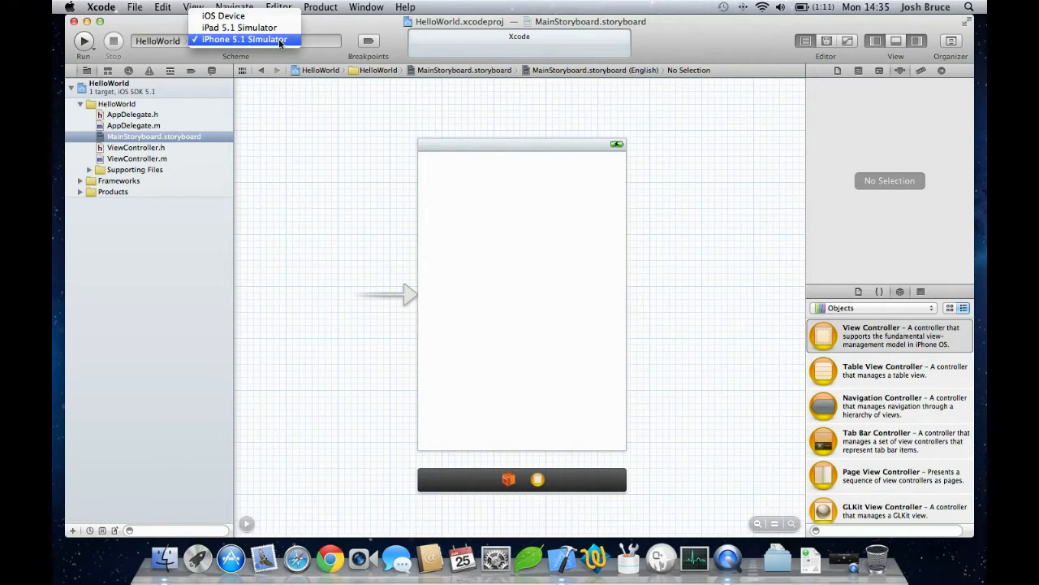
left_click(243, 39)
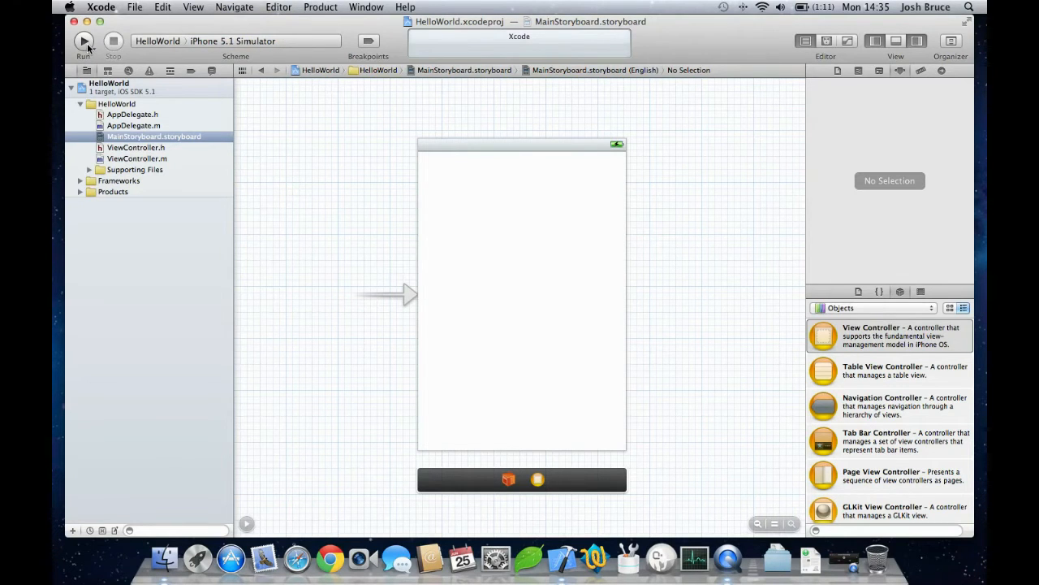
Run the empty HelloWorld app on the iPhone 5.1 Simulator
left_click(84, 40)
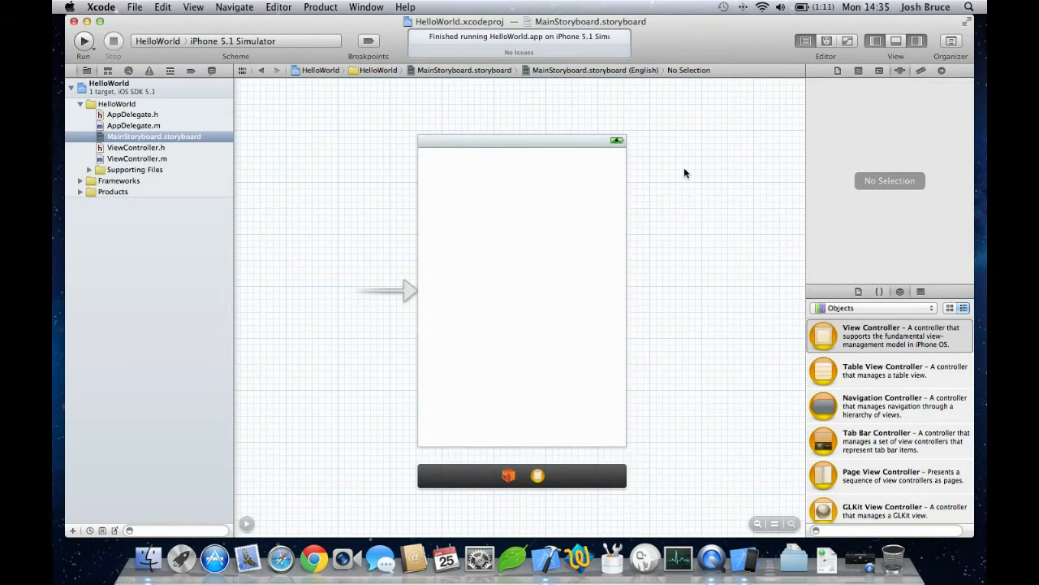
mouse_move(713, 223)
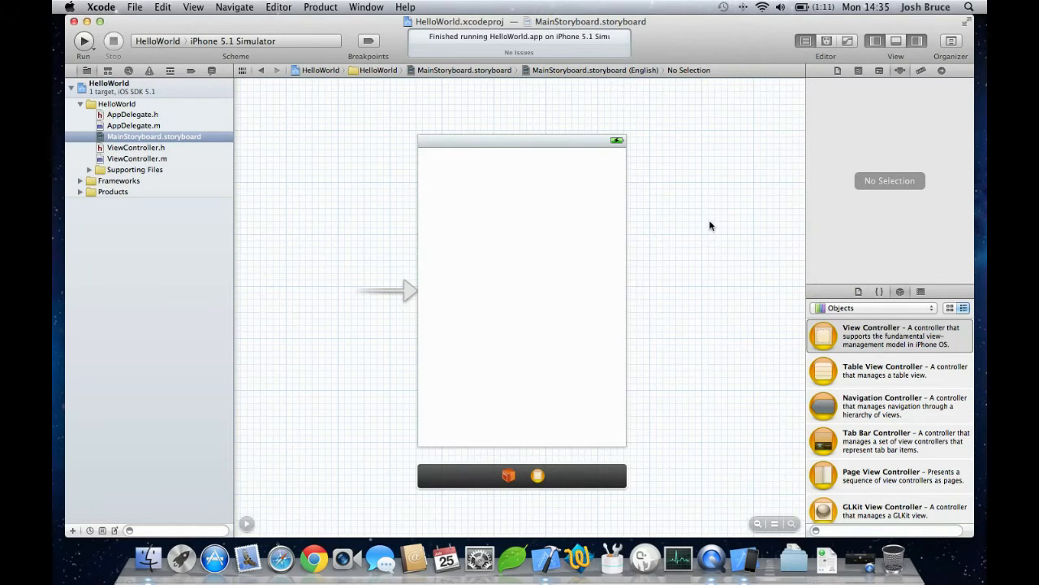
mouse_move(727, 326)
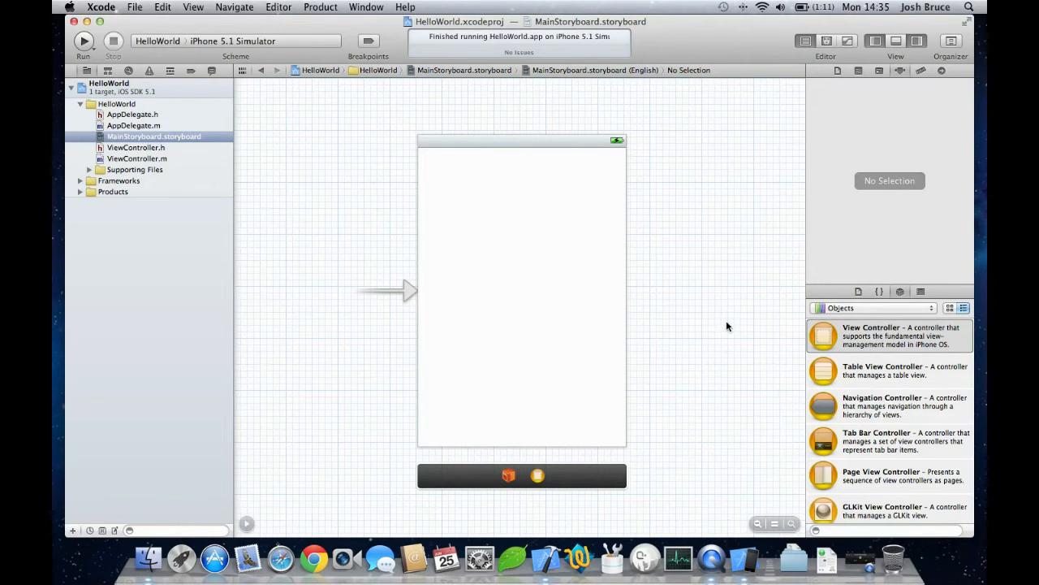
Drag a Label from the Object library into the middle of the view
scroll("down", 3)
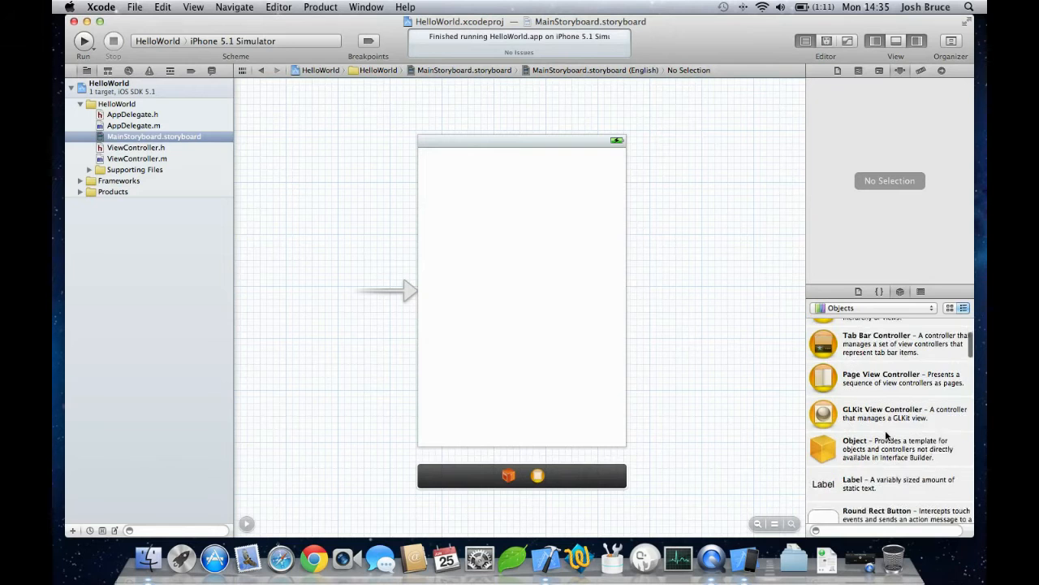
scroll("down", 3)
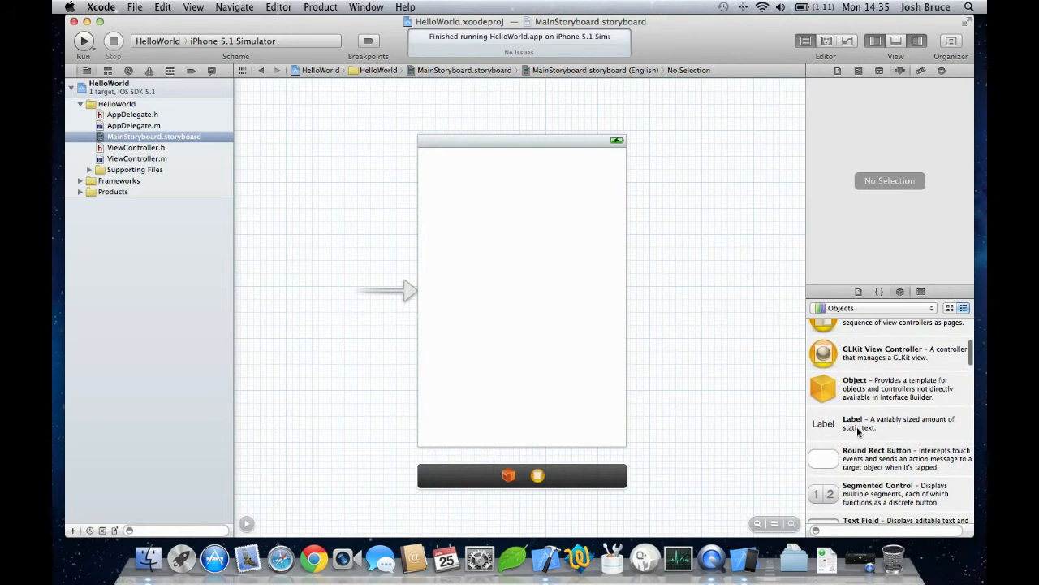
left_click_drag(823, 423, 502, 305)
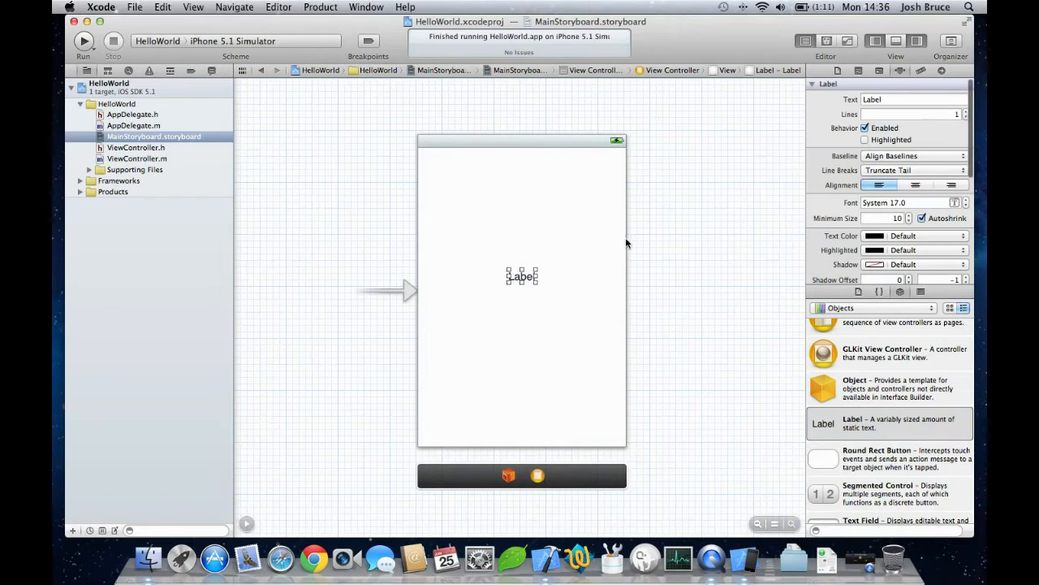
mouse_move(534, 292)
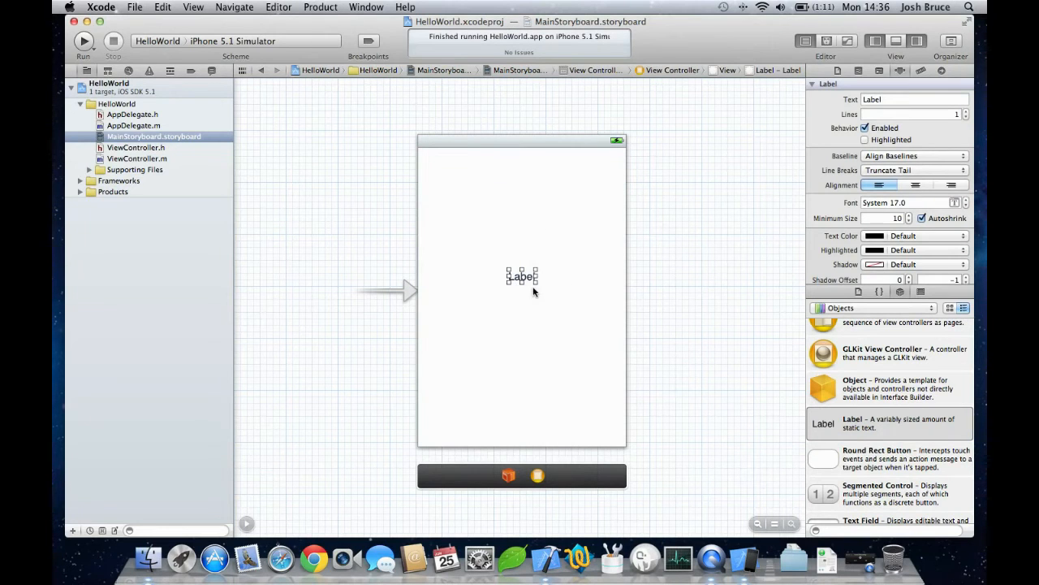
Set the label text to Hello World with a System Bold 20-point font
left_click(913, 99)
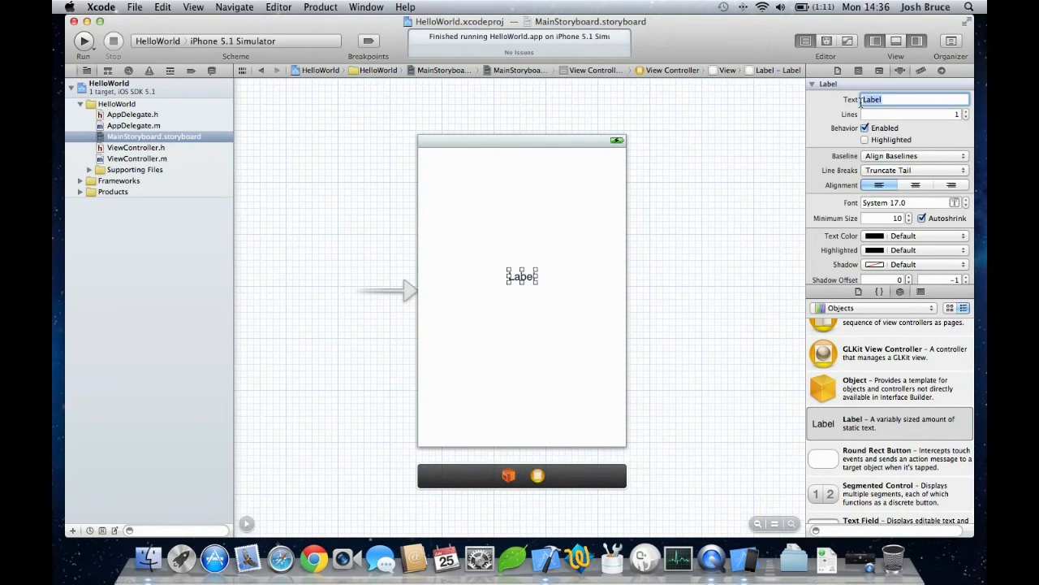
type("Hello World")
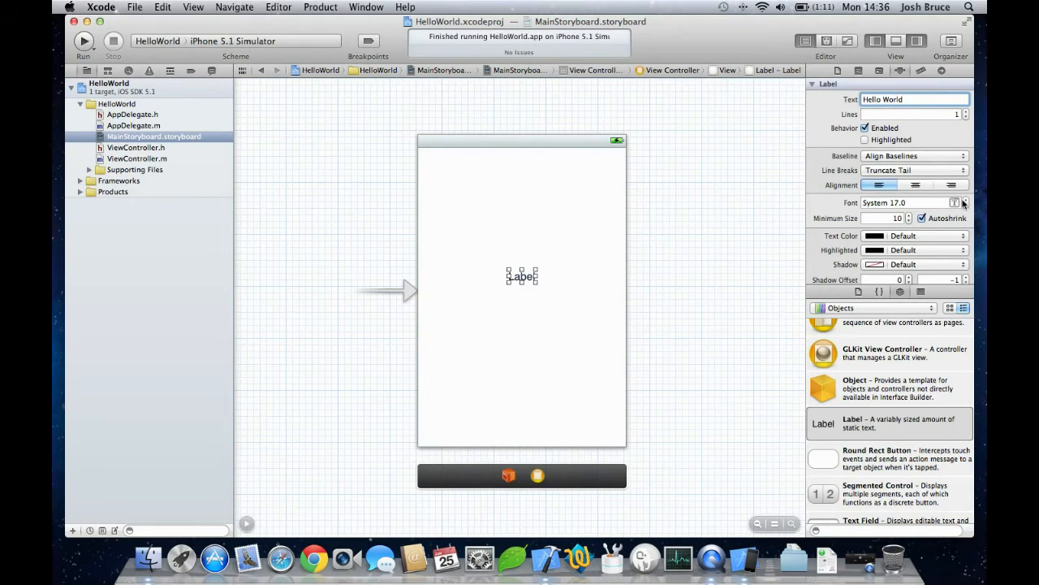
left_click(966, 199)
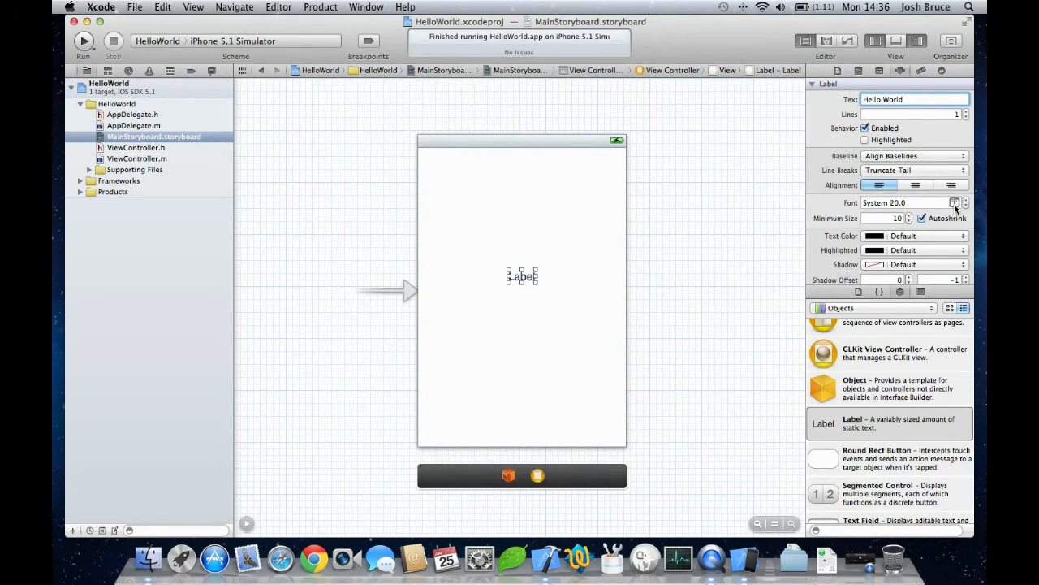
left_click(955, 203)
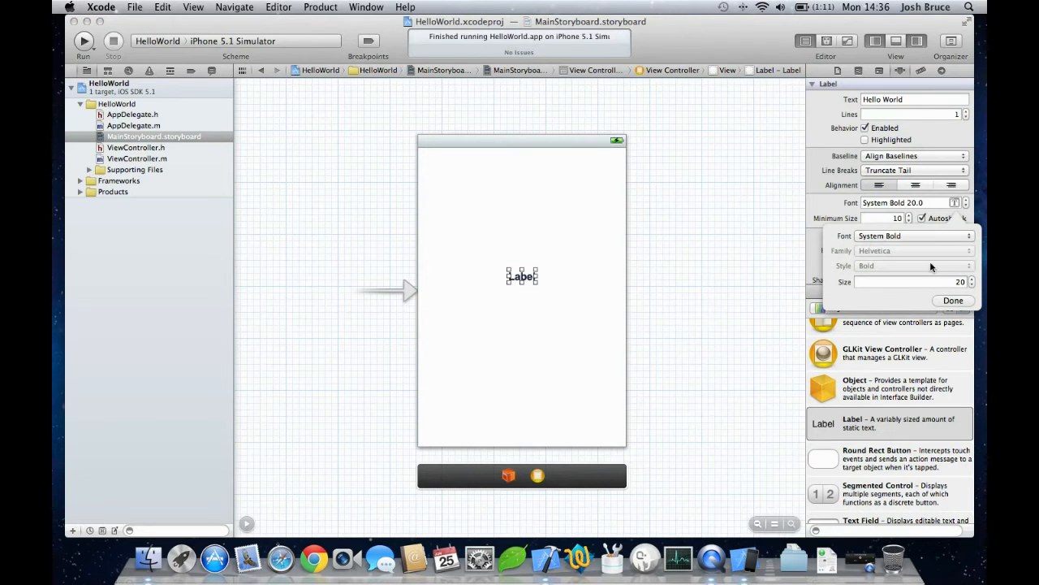
left_click(953, 300)
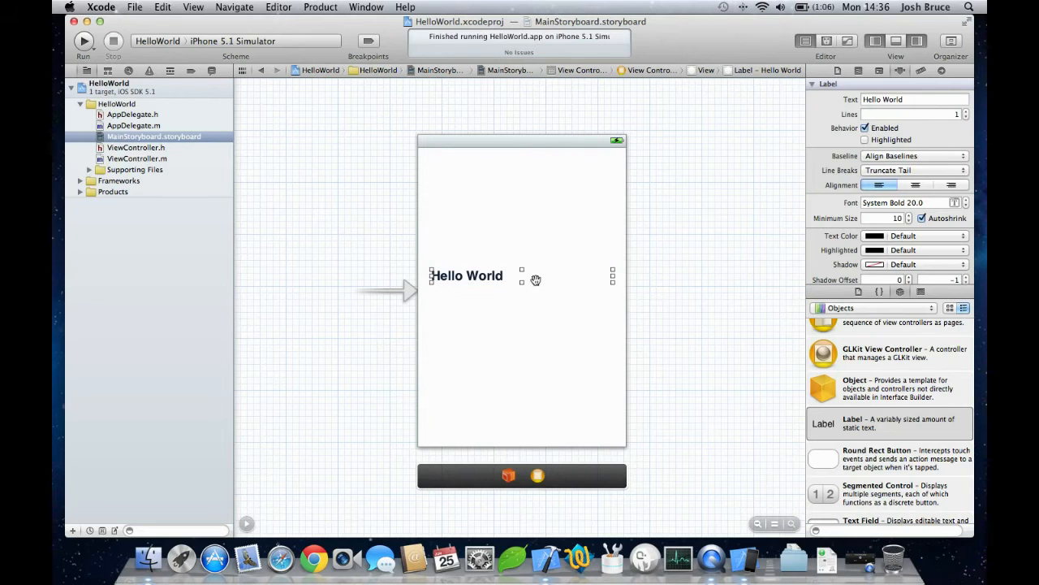
Stretch the label across the view and snap it to the vertical centre
left_click_drag(521, 275, 612, 275)
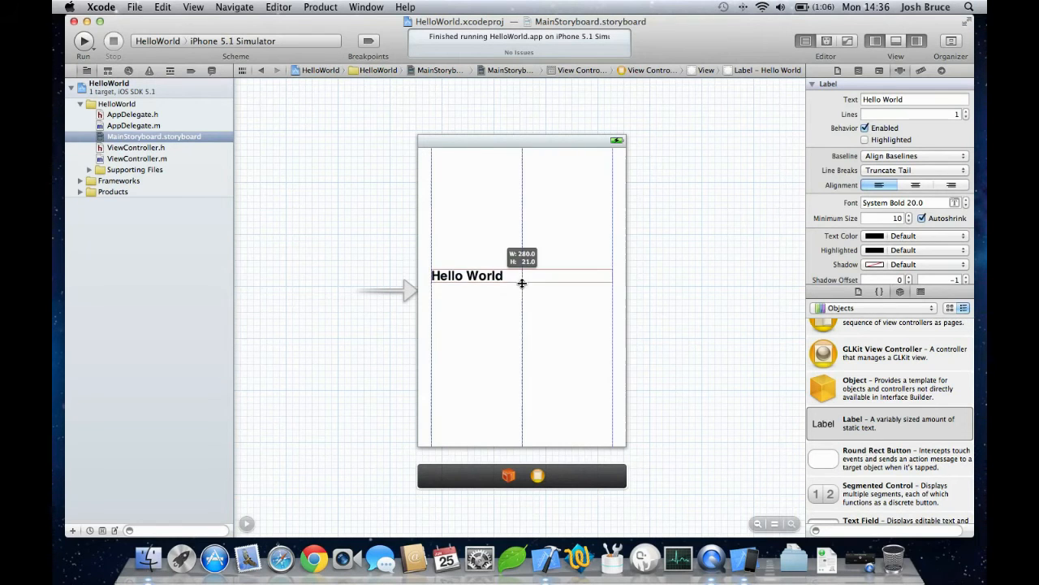
left_click_drag(522, 285, 522, 294)
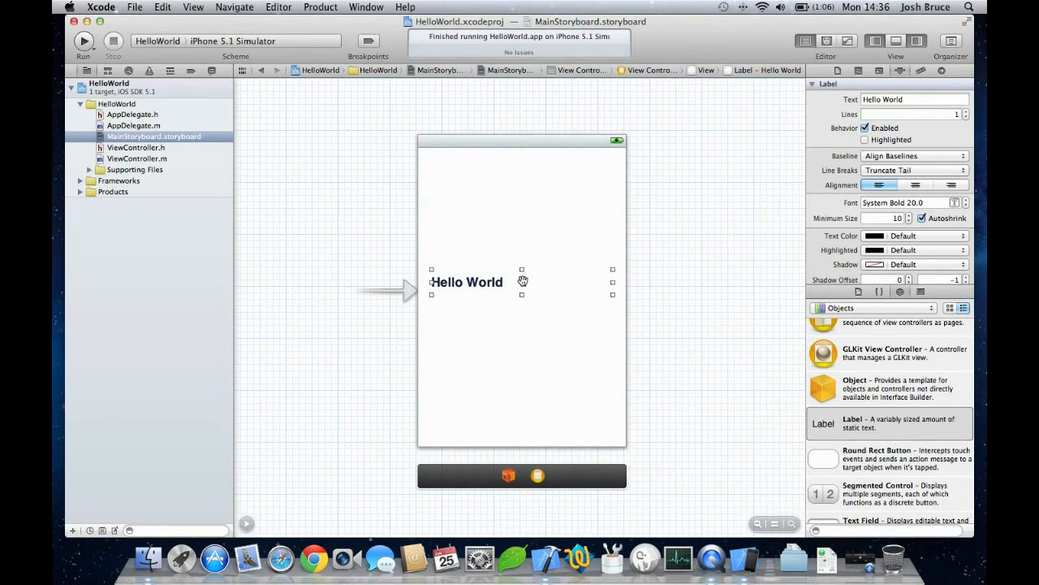
mouse_move(518, 290)
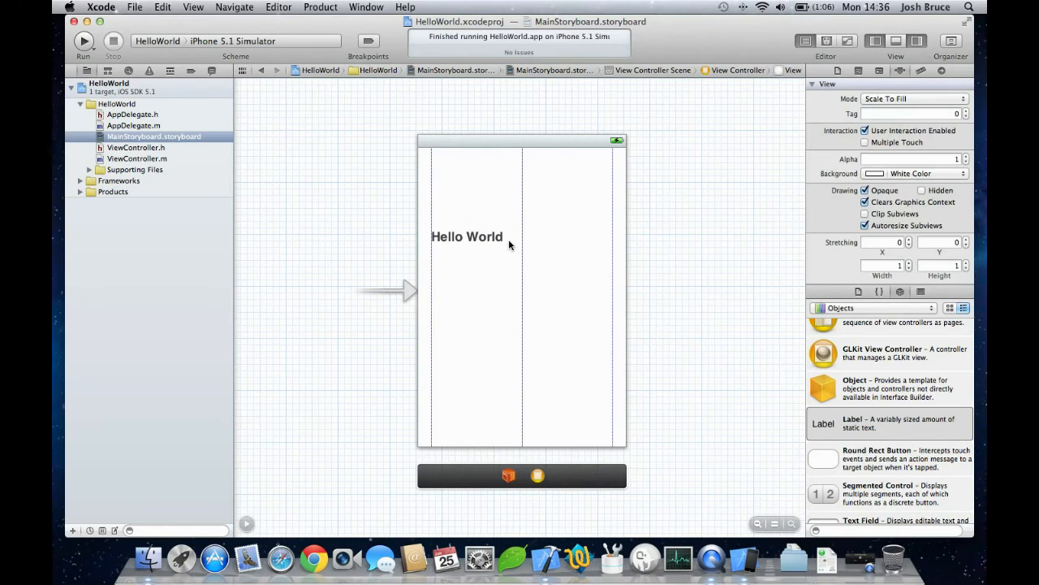
left_click_drag(467, 237, 467, 277)
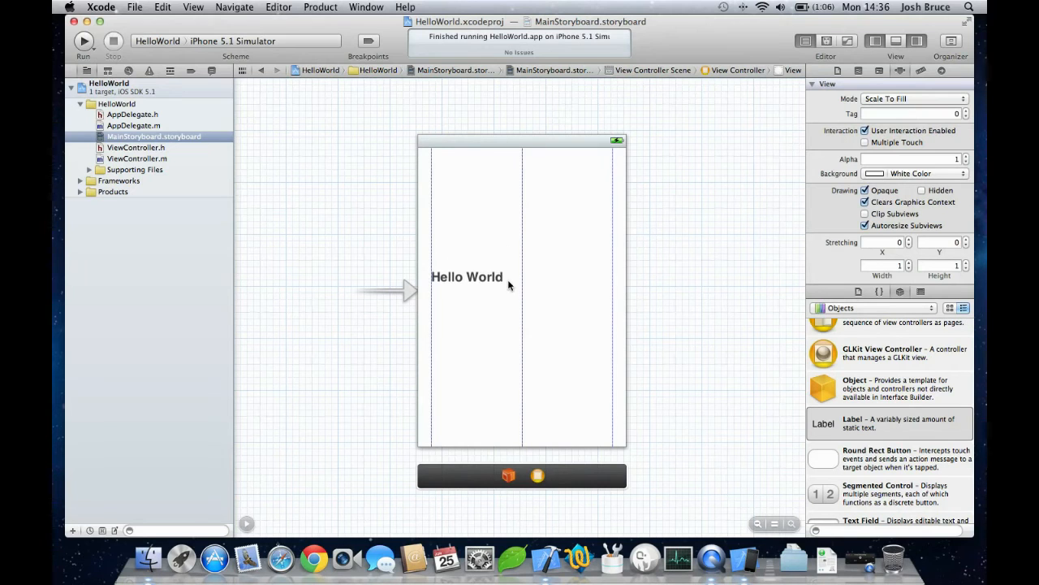
left_click_drag(467, 276, 467, 296)
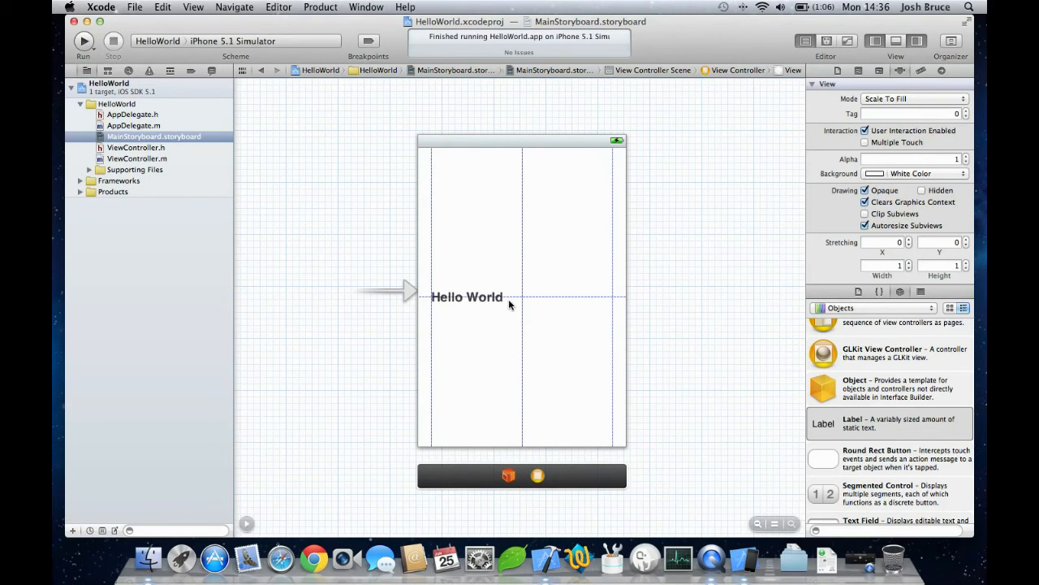
Center-align the label's text and deselect it to review the layout
left_click(466, 296)
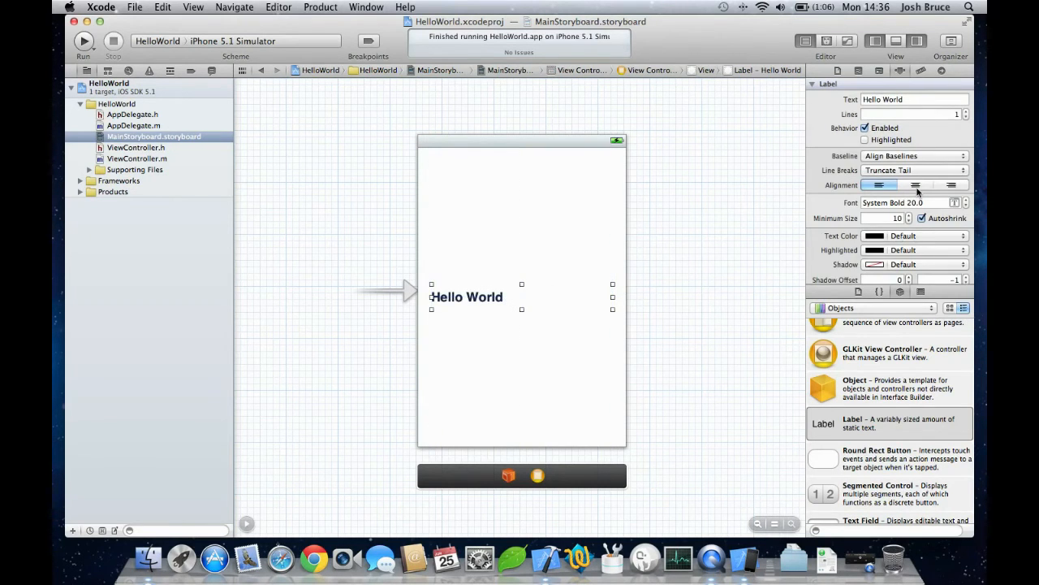
left_click(915, 184)
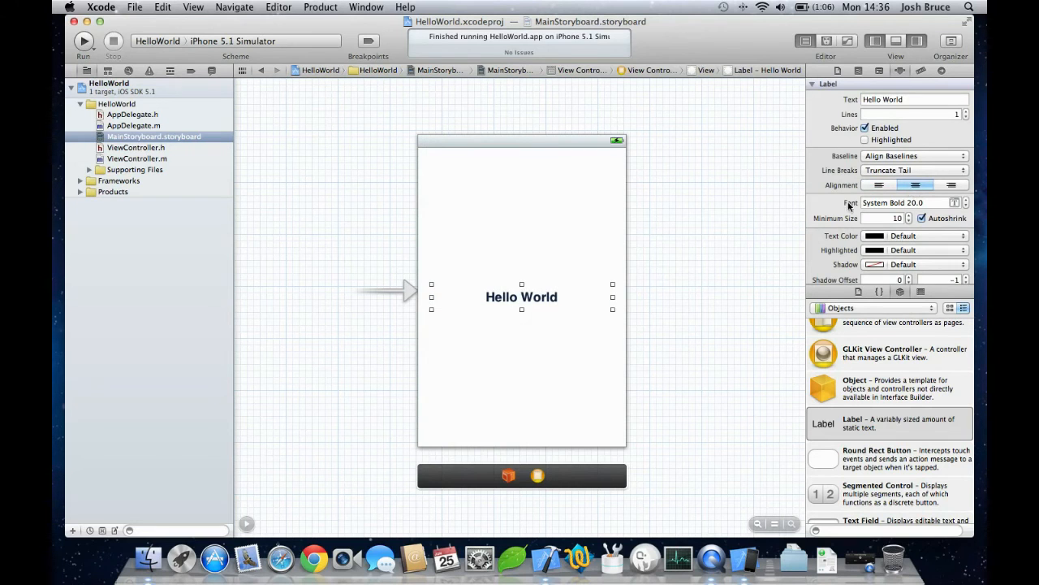
left_click(660, 248)
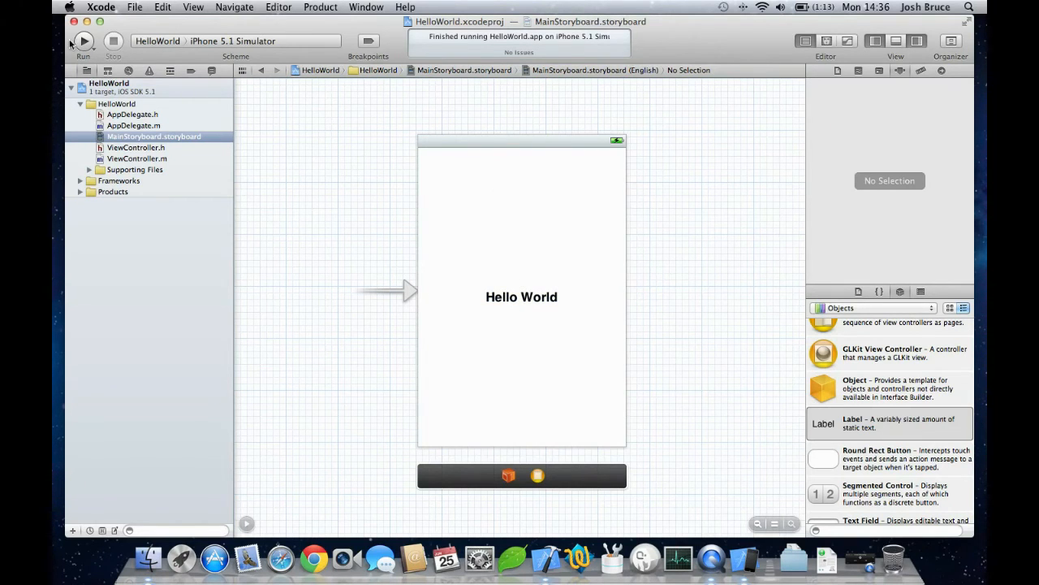
Run HelloWorld in the iPhone 5.1 Simulator, showing the centred bold label
left_click(84, 40)
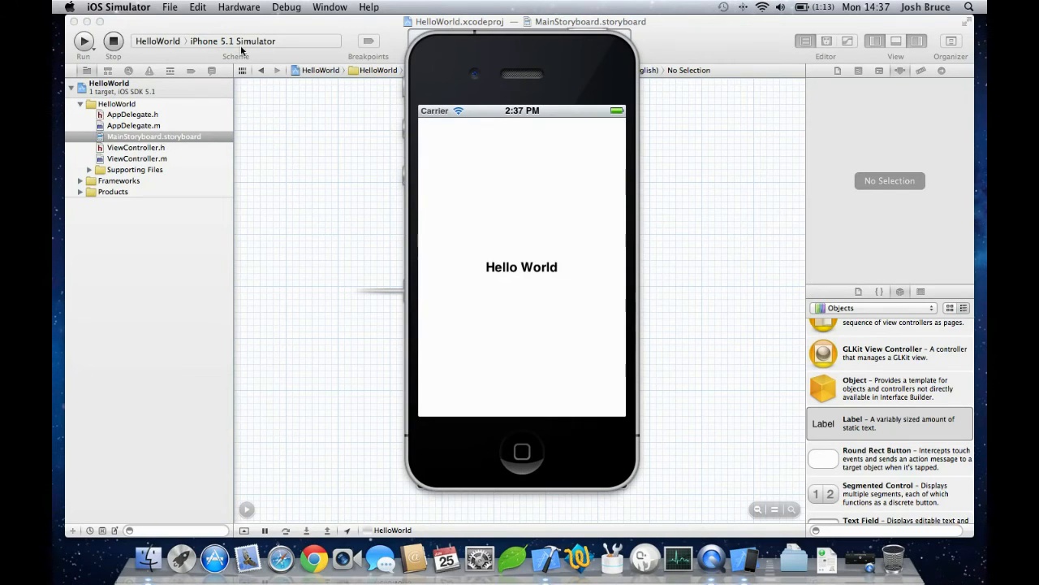
mouse_move(563, 273)
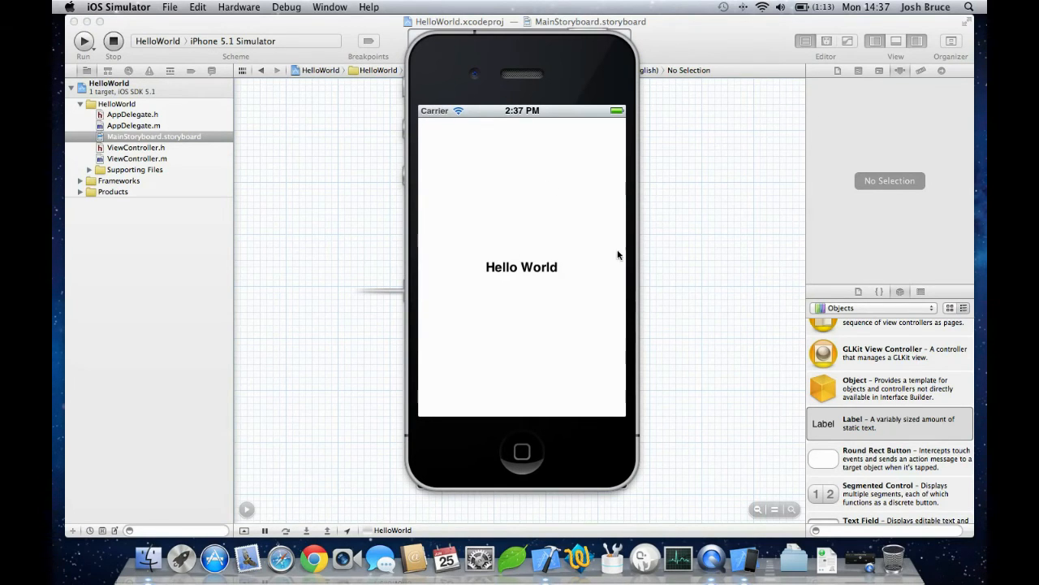
mouse_move(769, 244)
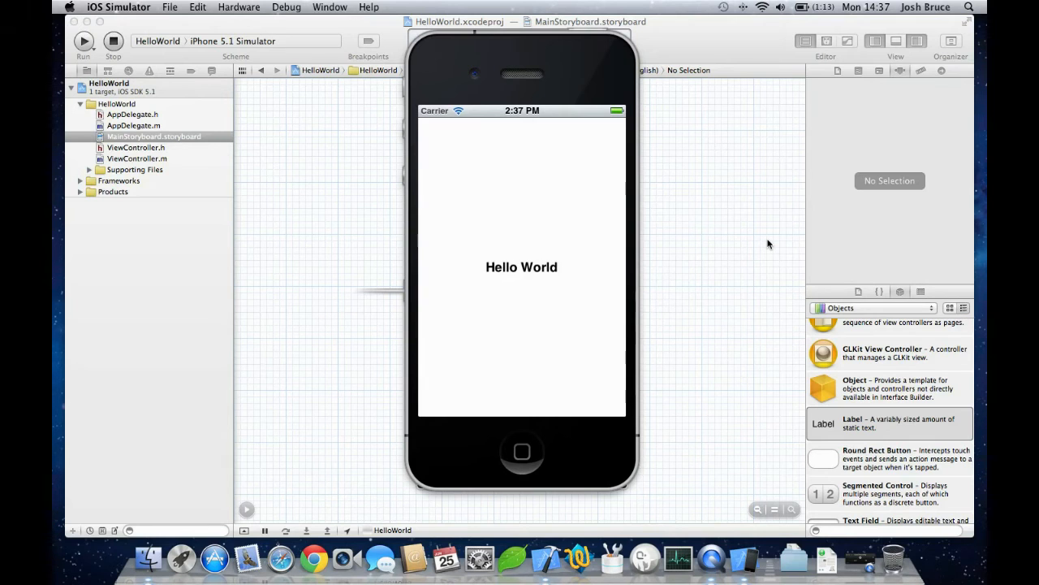
mouse_move(747, 247)
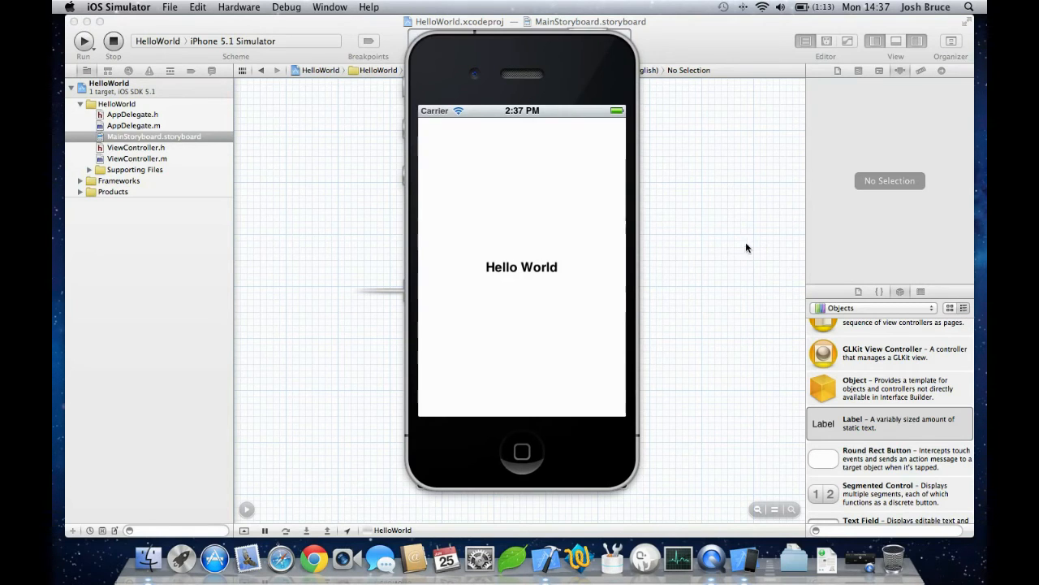
mouse_move(134, 113)
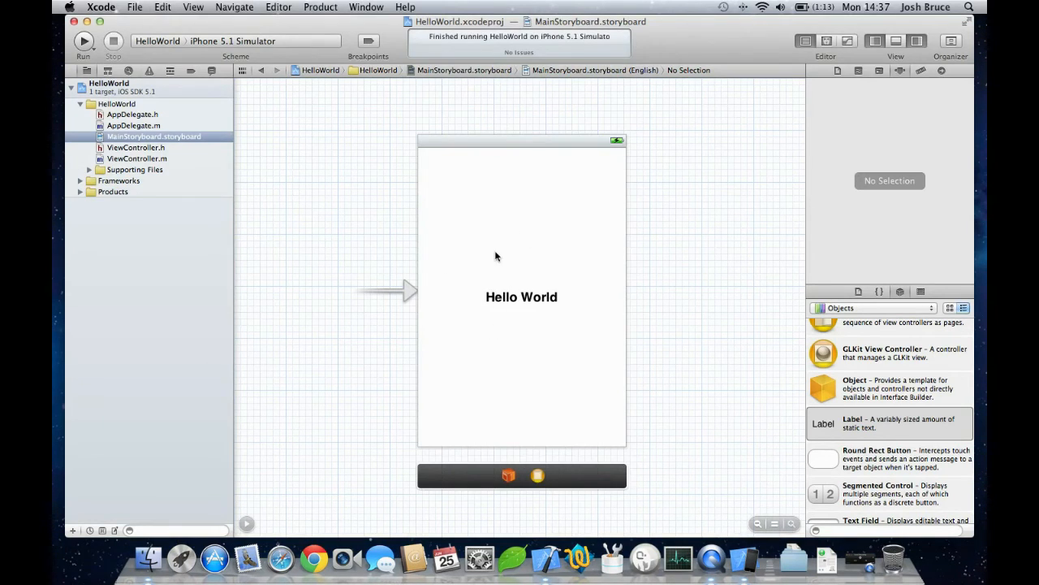
mouse_move(662, 135)
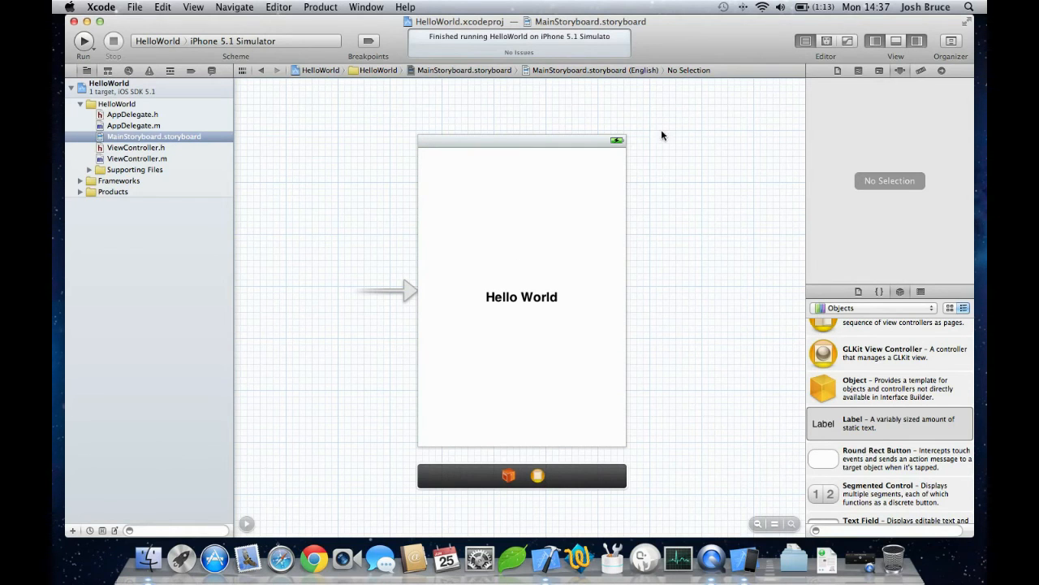
mouse_move(488, 248)
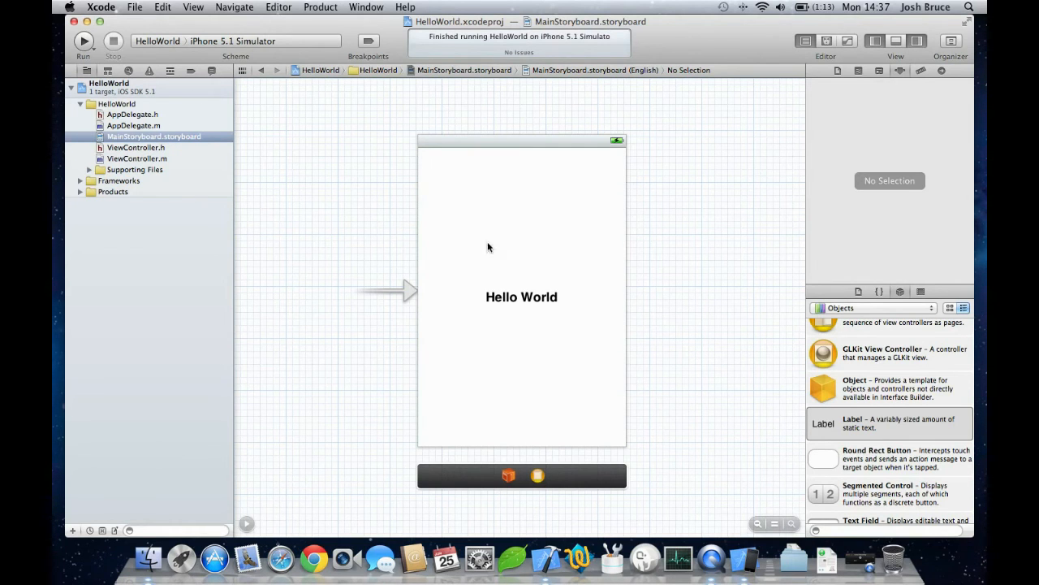
Return to the HelloWorld project after the simulator closes
left_click(521, 296)
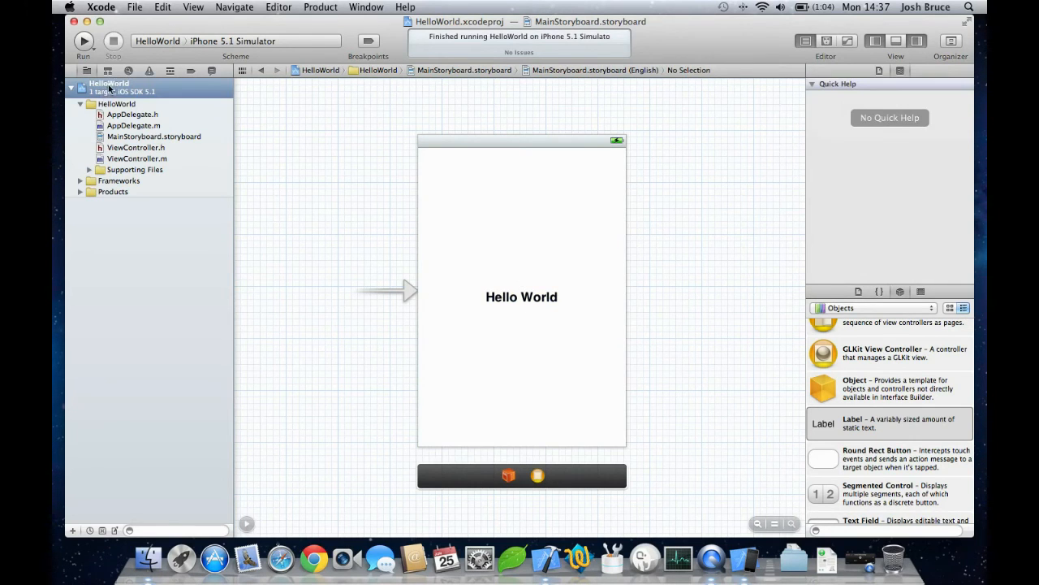
Review the HelloWorld target summary, keeping deployment target 5.1 and MainStoryboard as main storyboard
left_click(108, 83)
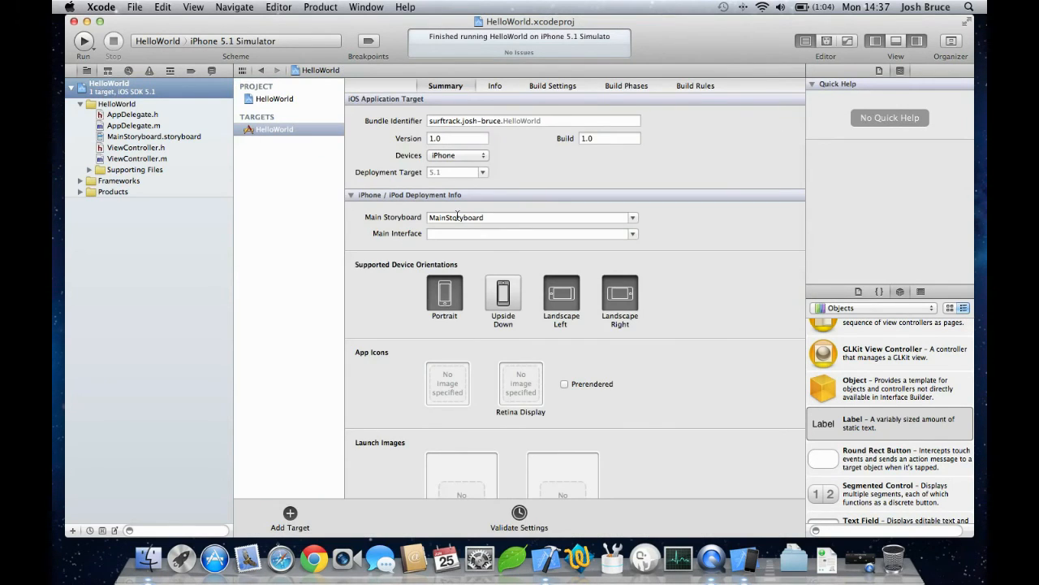
mouse_move(484, 171)
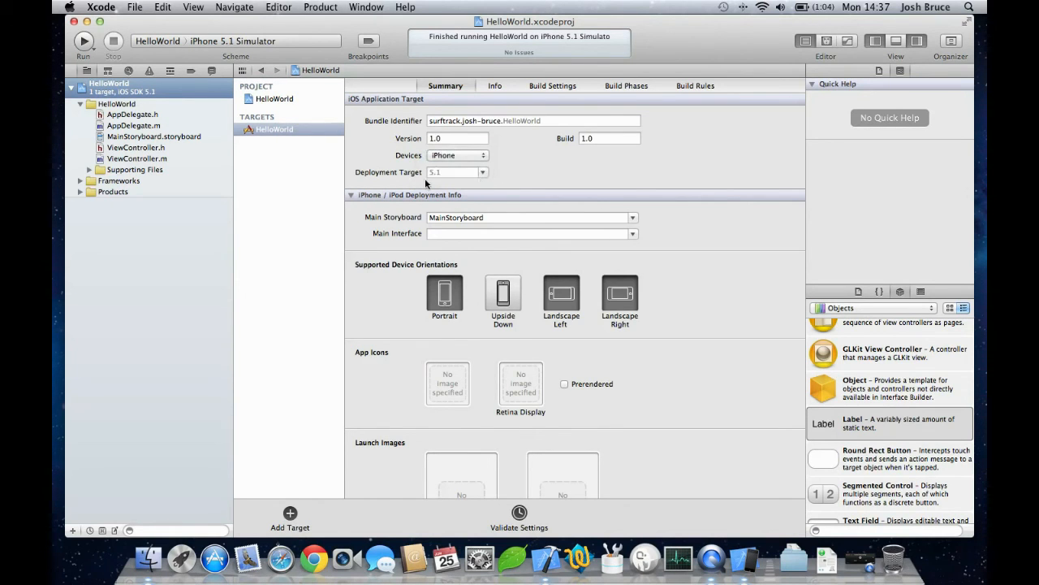
left_click(482, 171)
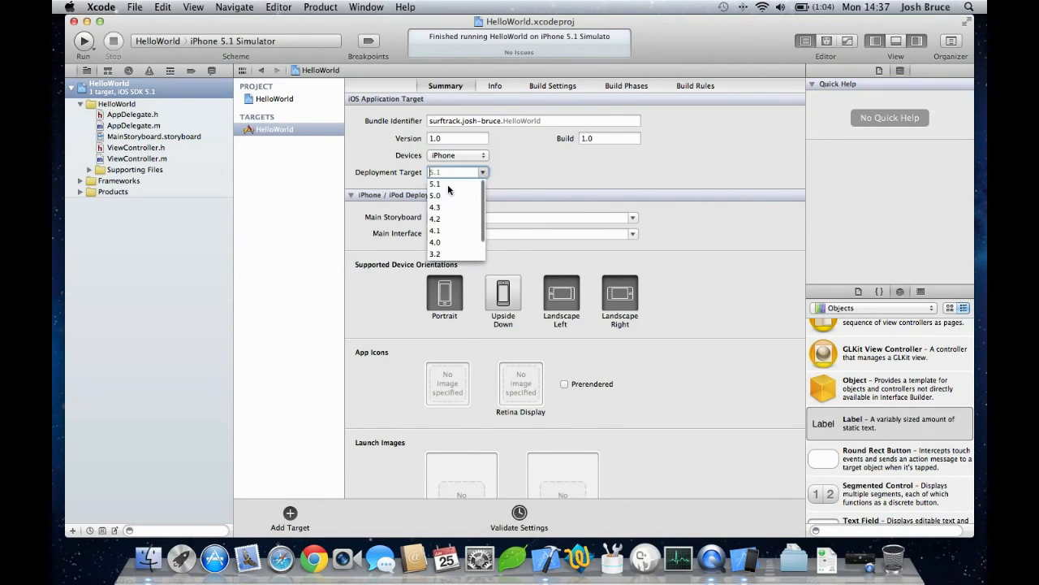
left_click(435, 183)
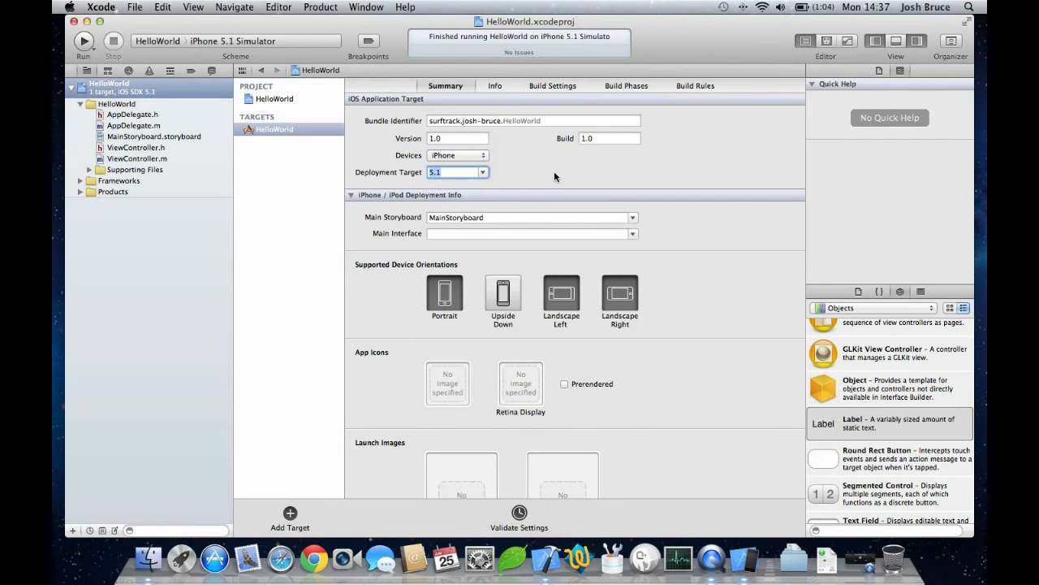
left_click(532, 217)
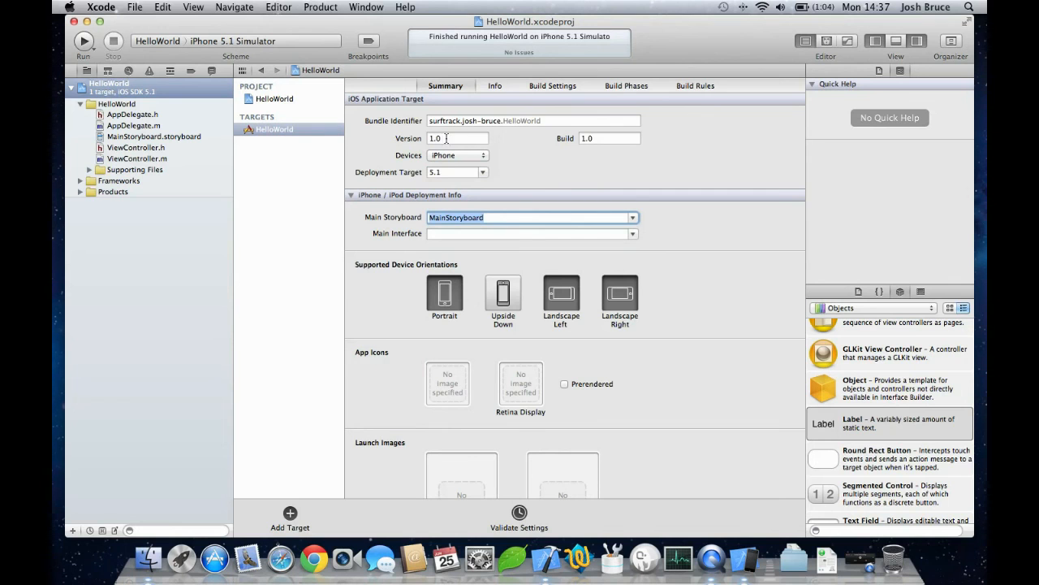
mouse_move(588, 273)
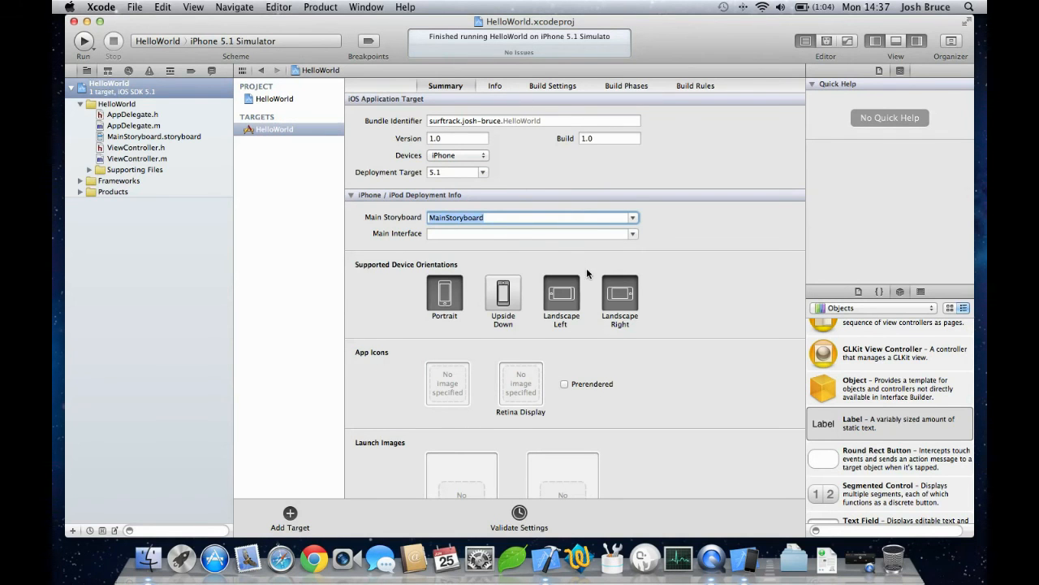
scroll("down", 3)
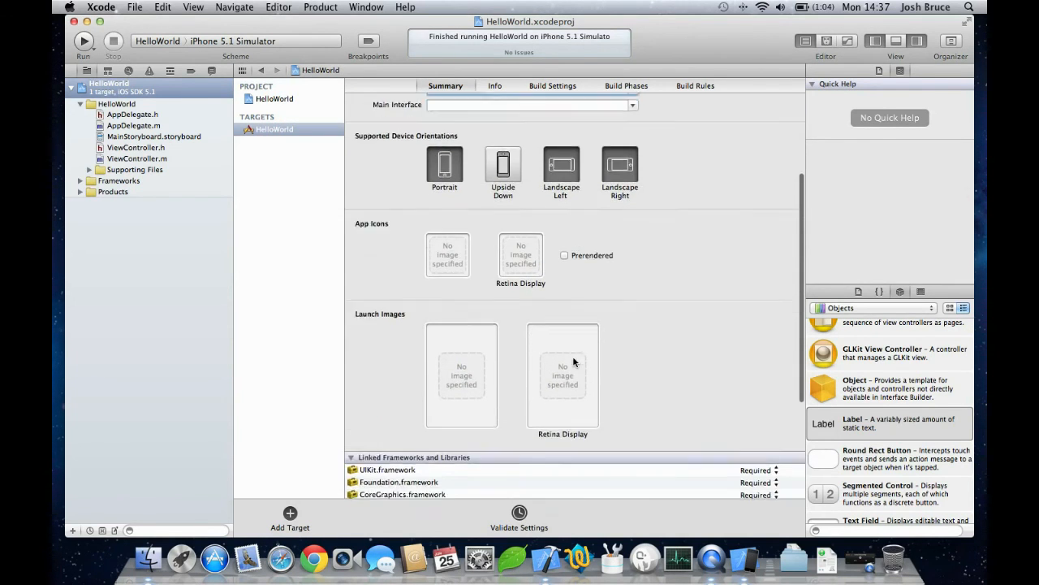
scroll("down", 3)
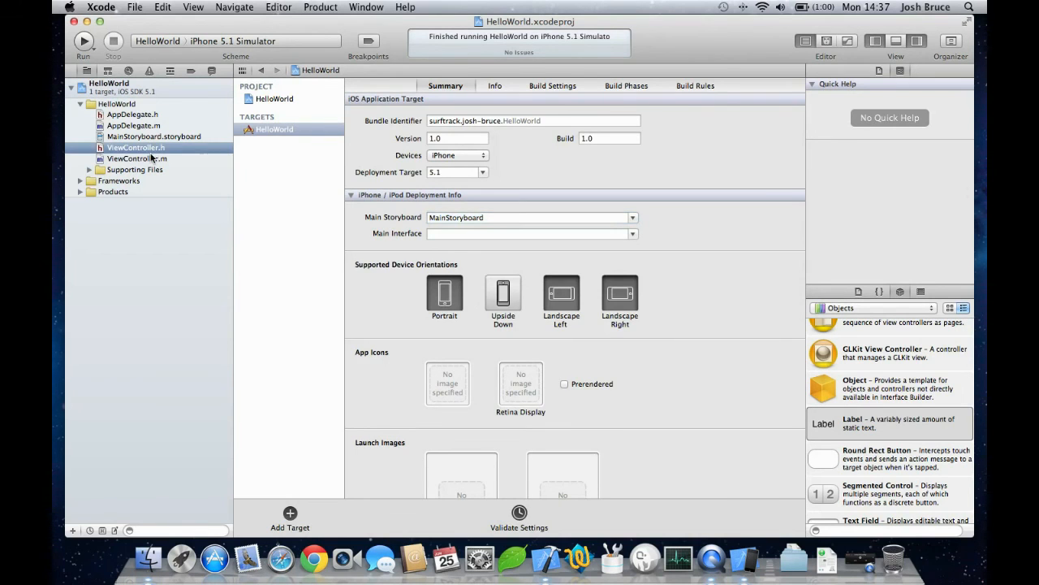
Glance at ViewController.m, return to MainStoryboard and run again on the iPhone 5.1 Simulator
left_click(137, 158)
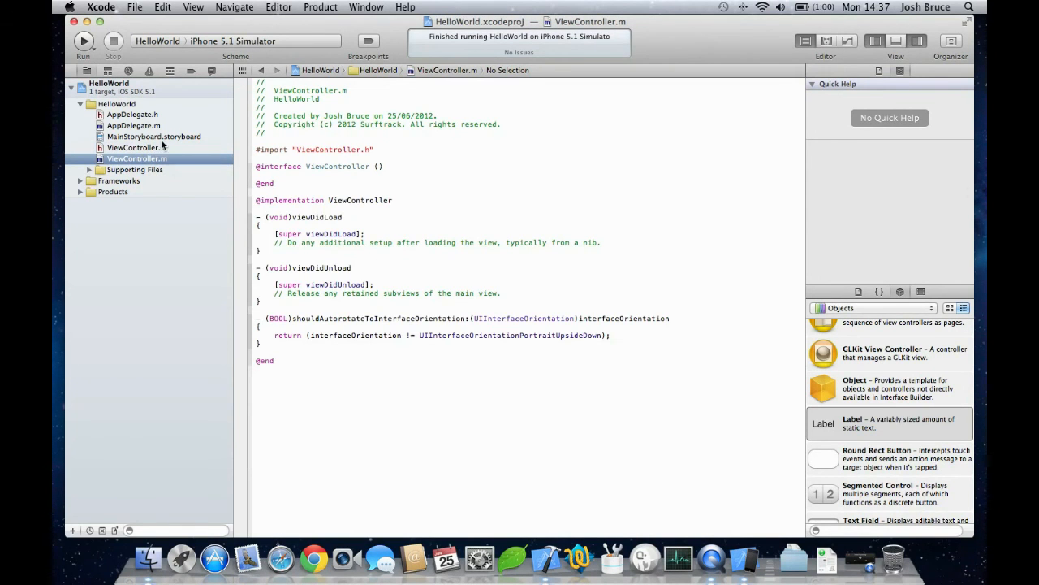
left_click(153, 136)
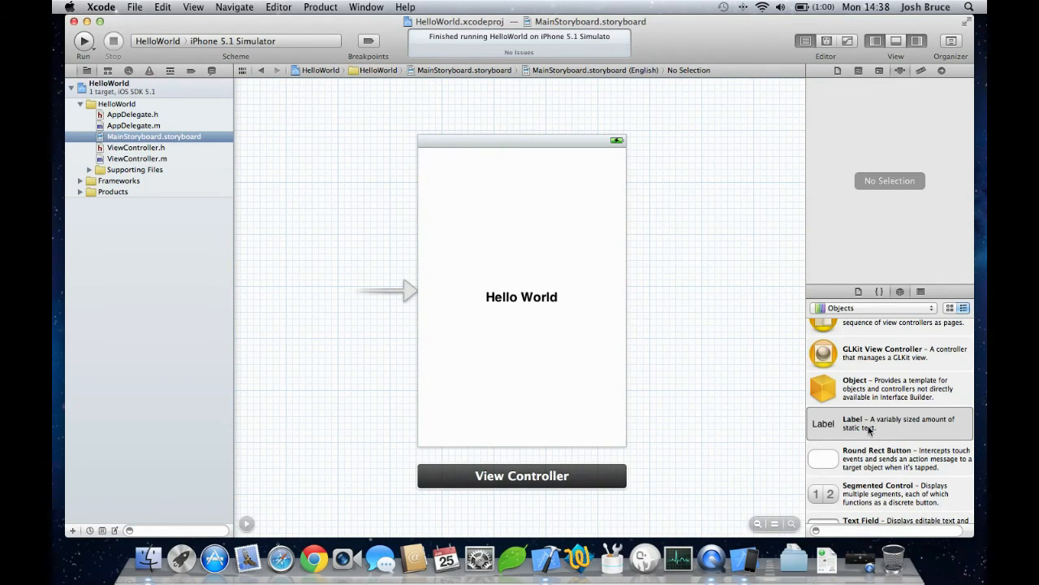
mouse_move(552, 293)
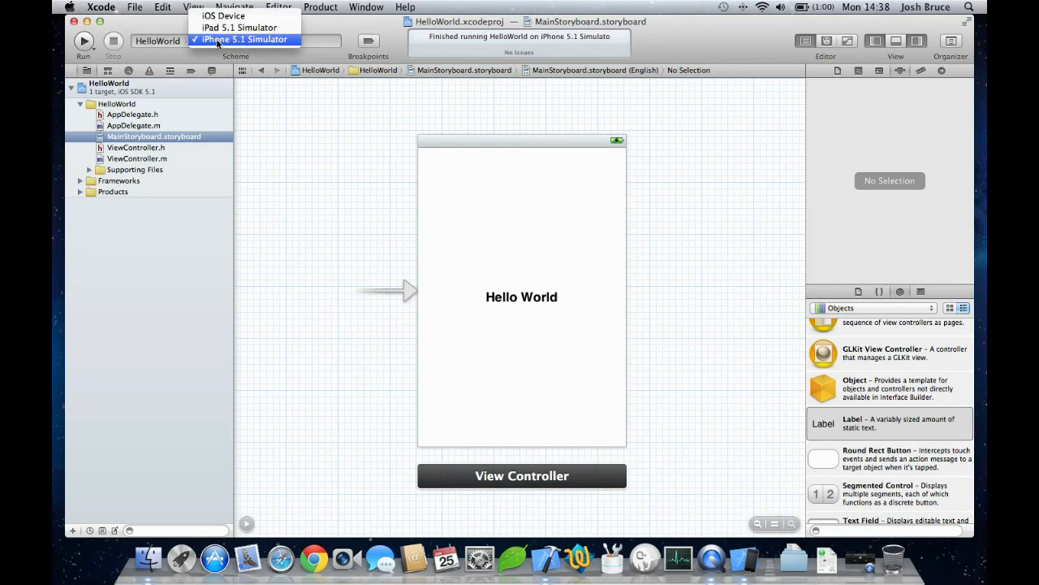
left_click(243, 39)
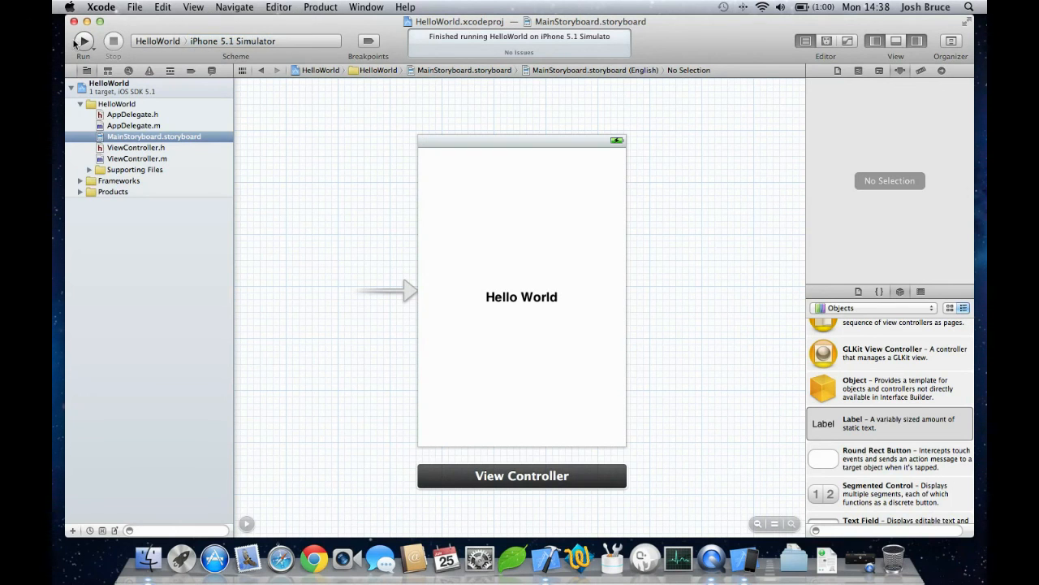
left_click(84, 41)
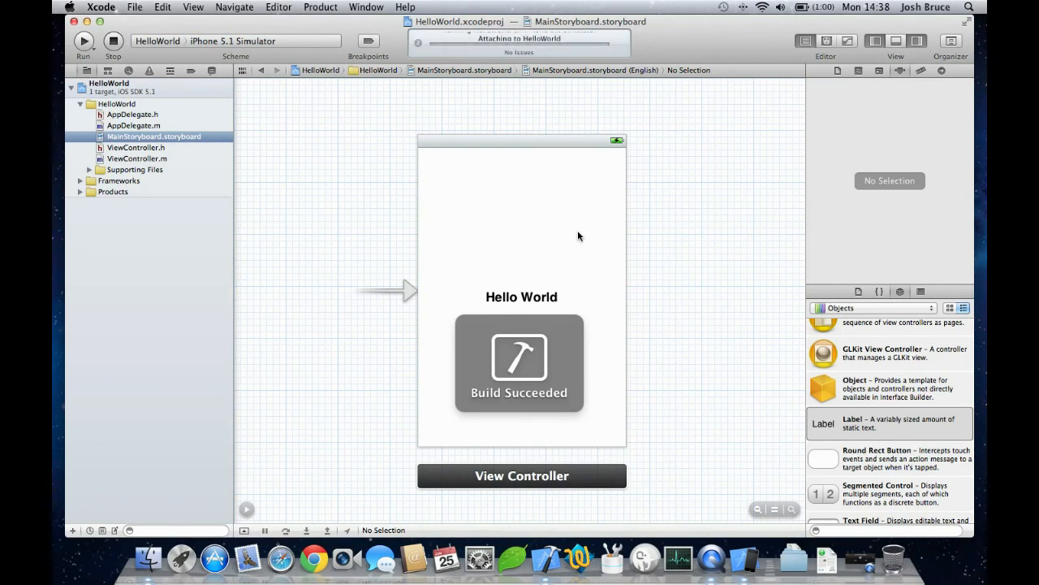